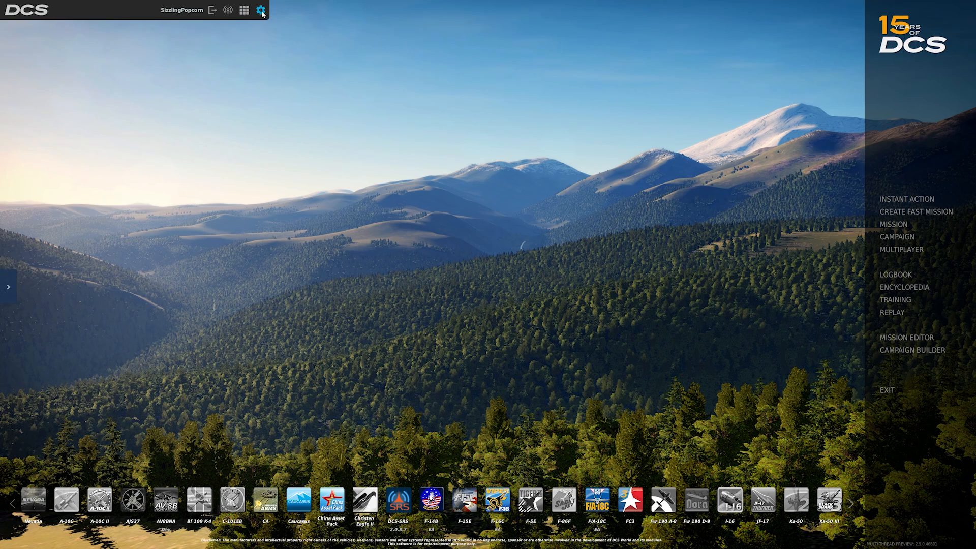
Bring up the game Options via the gear icon, landing on the System tab.
click(260, 10)
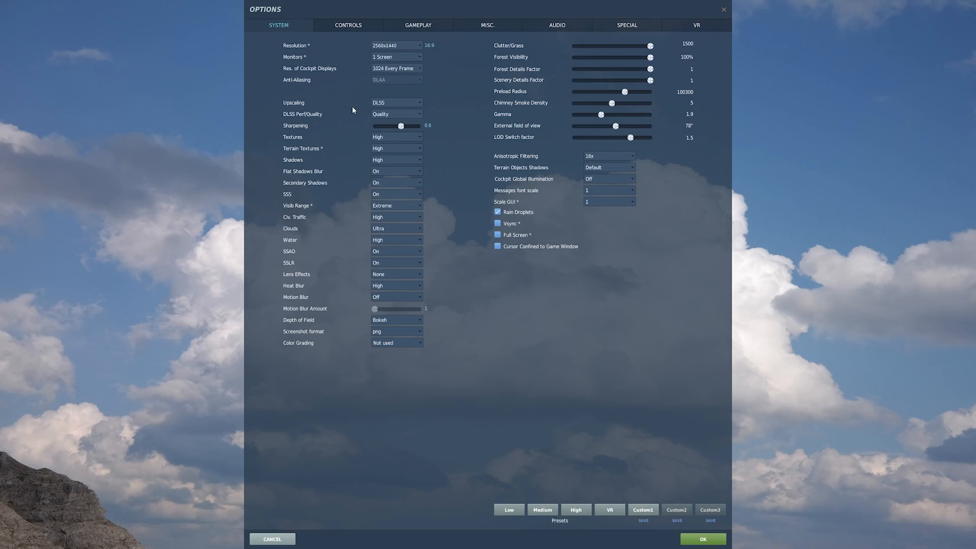
mouse_move(390, 369)
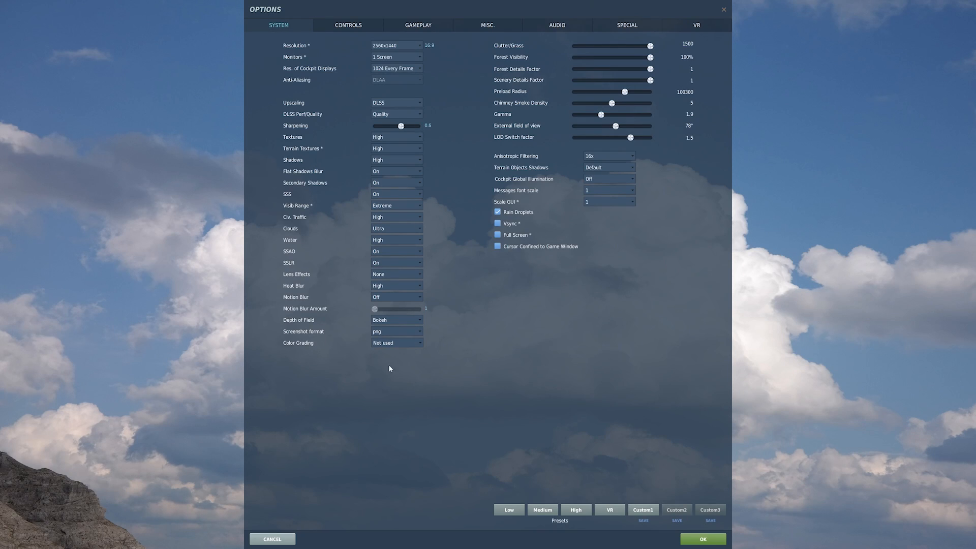
mouse_move(650, 211)
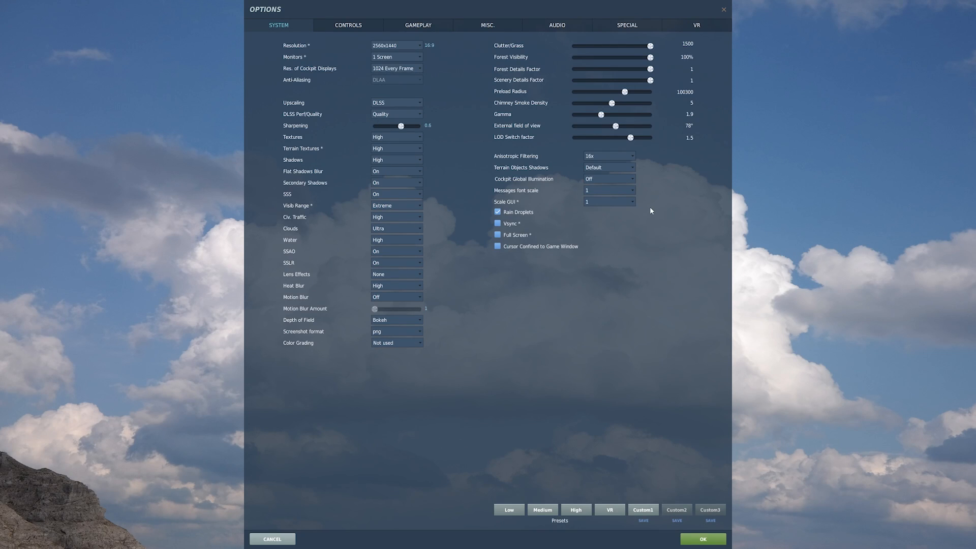
mouse_move(313, 73)
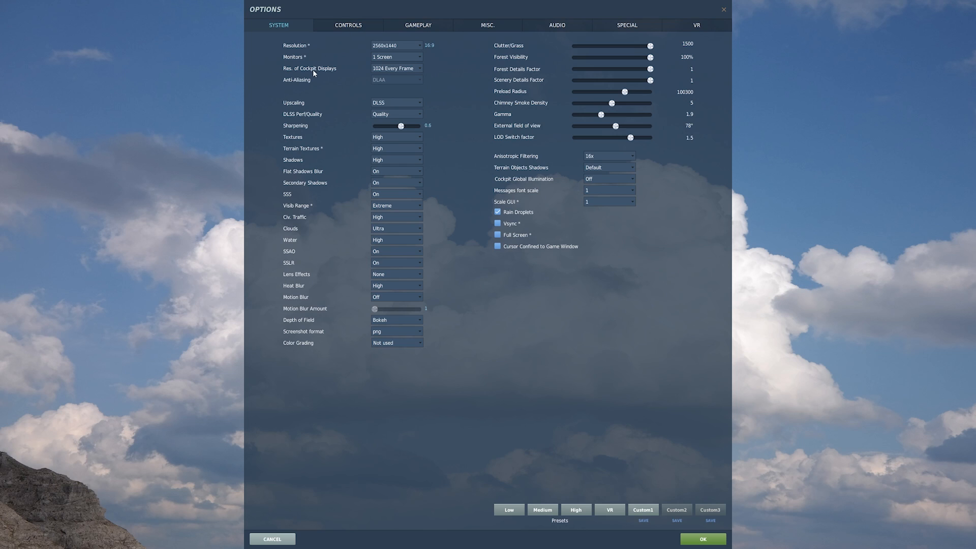
mouse_move(379, 57)
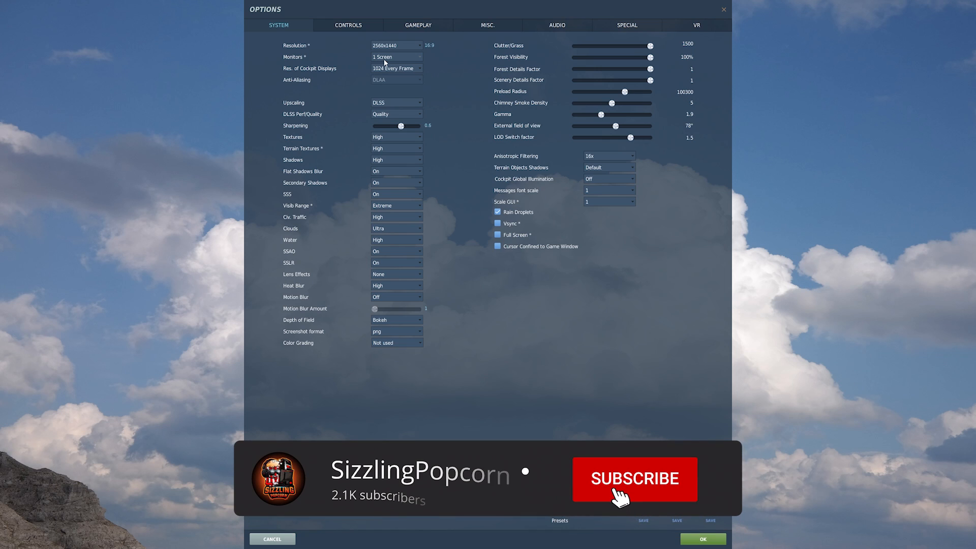
click(630, 478)
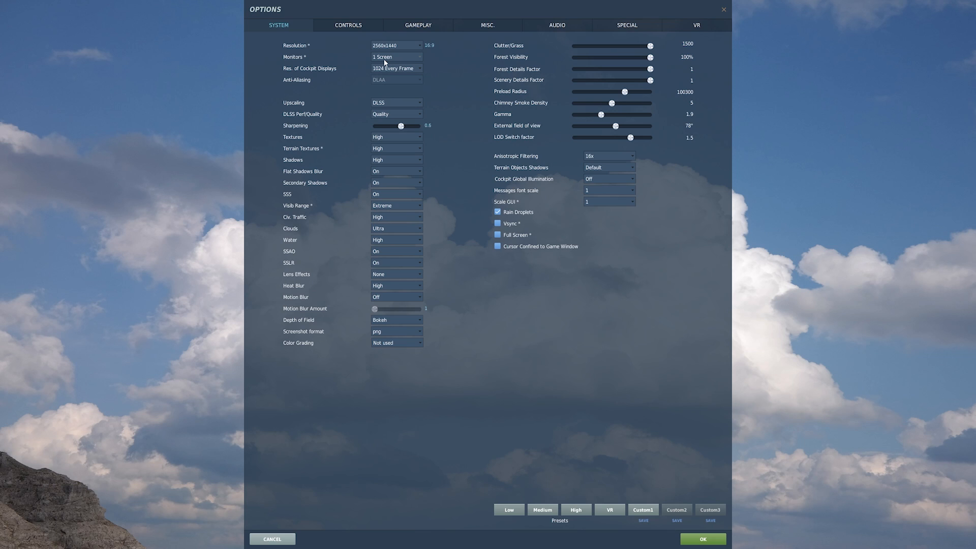
click(705, 539)
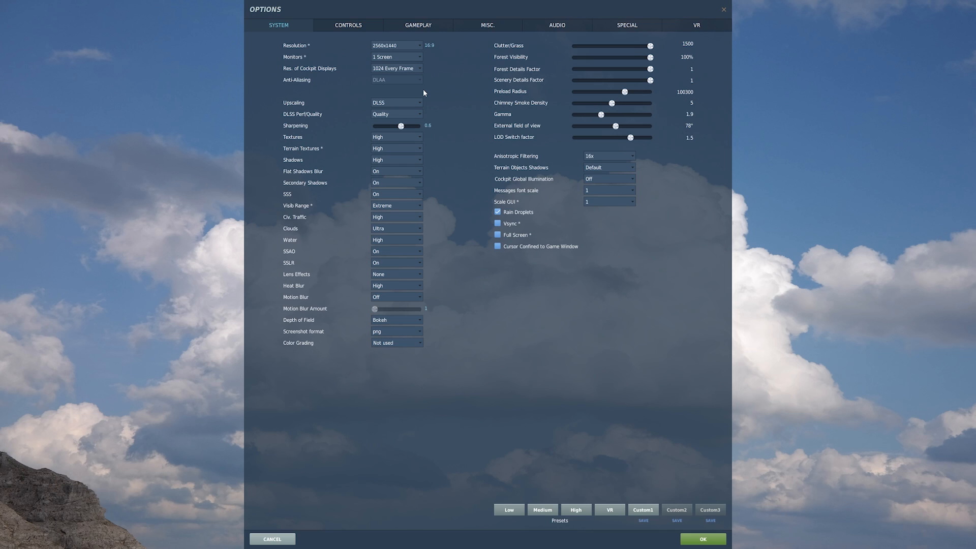
mouse_move(495, 115)
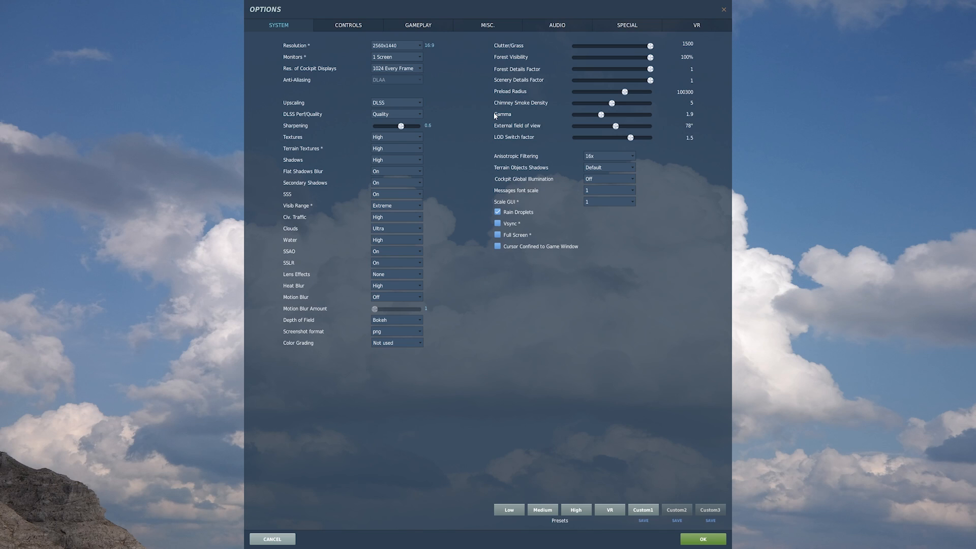
mouse_move(485, 77)
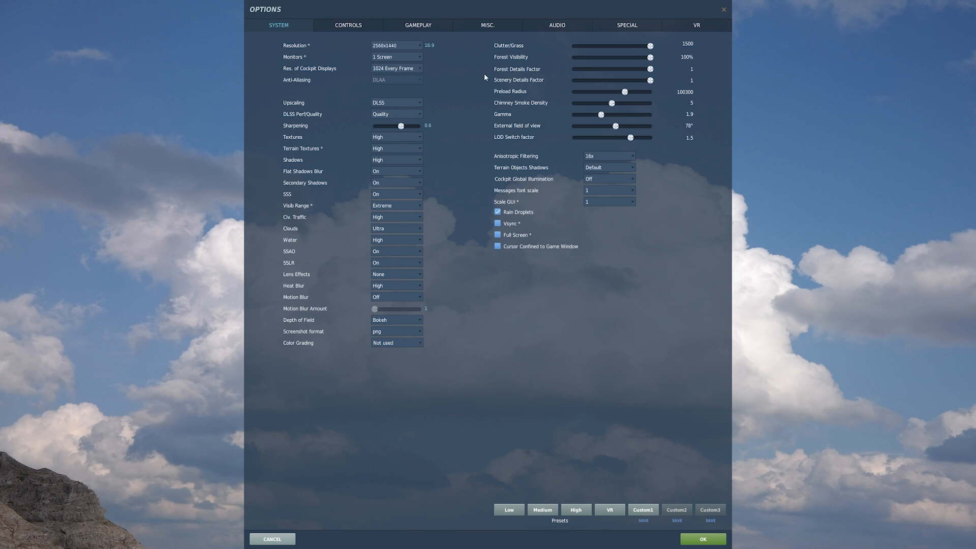
mouse_move(382, 107)
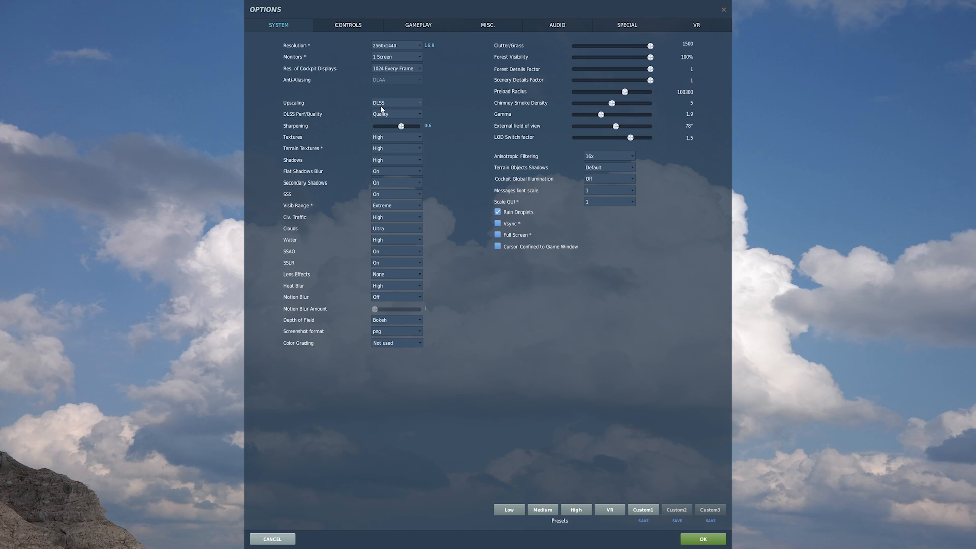
click(395, 113)
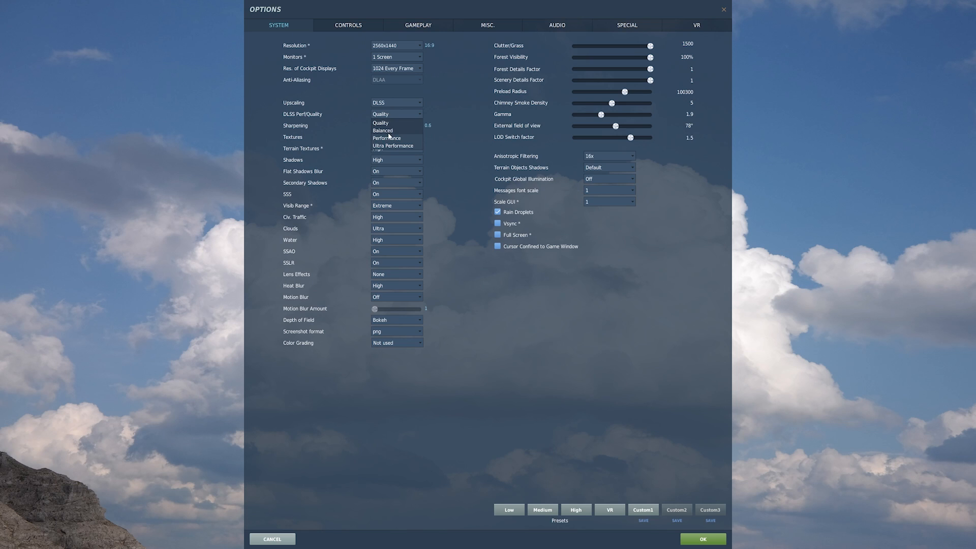
mouse_move(395, 149)
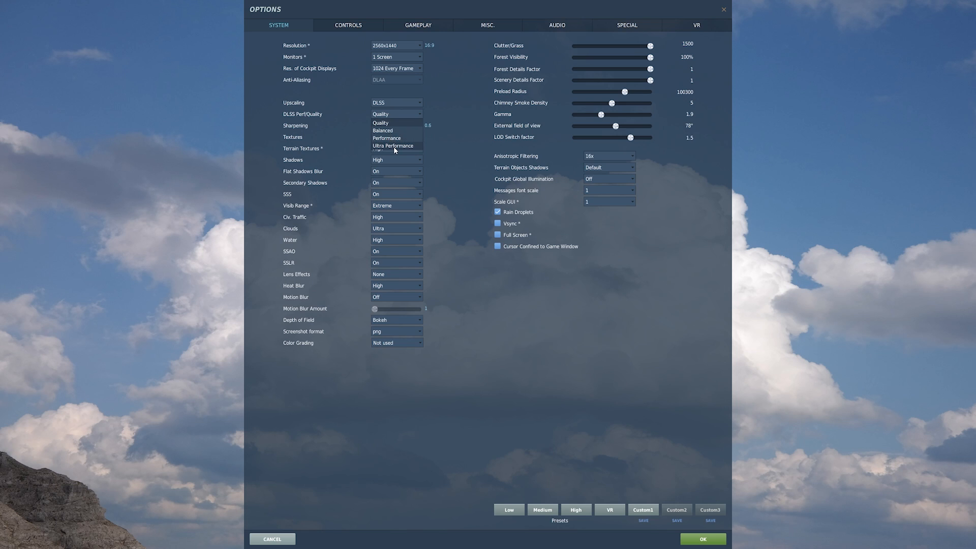
click(380, 122)
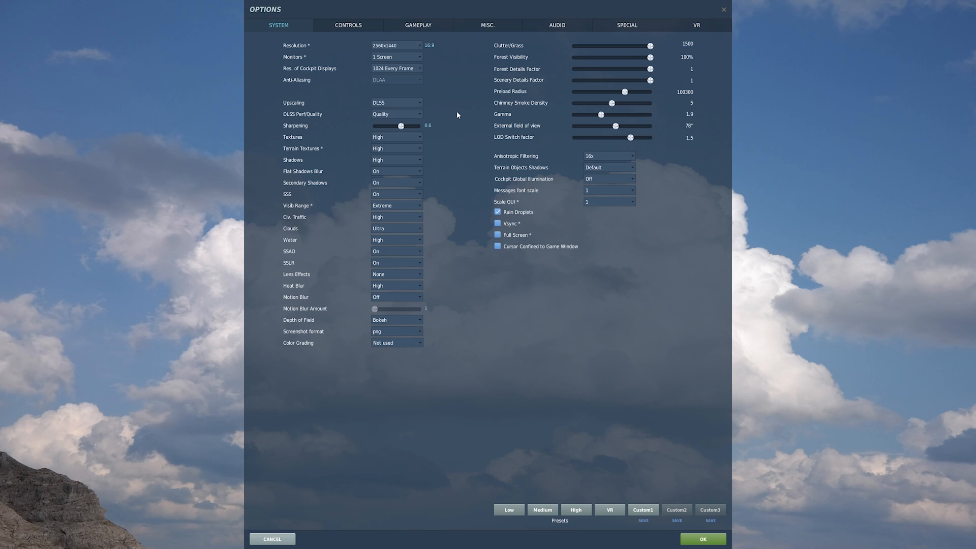
mouse_move(385, 122)
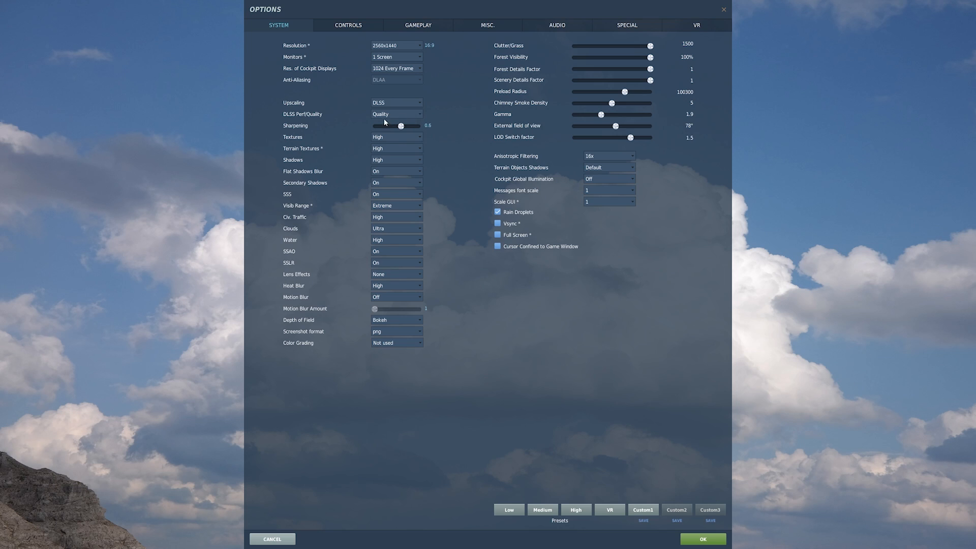
click(397, 114)
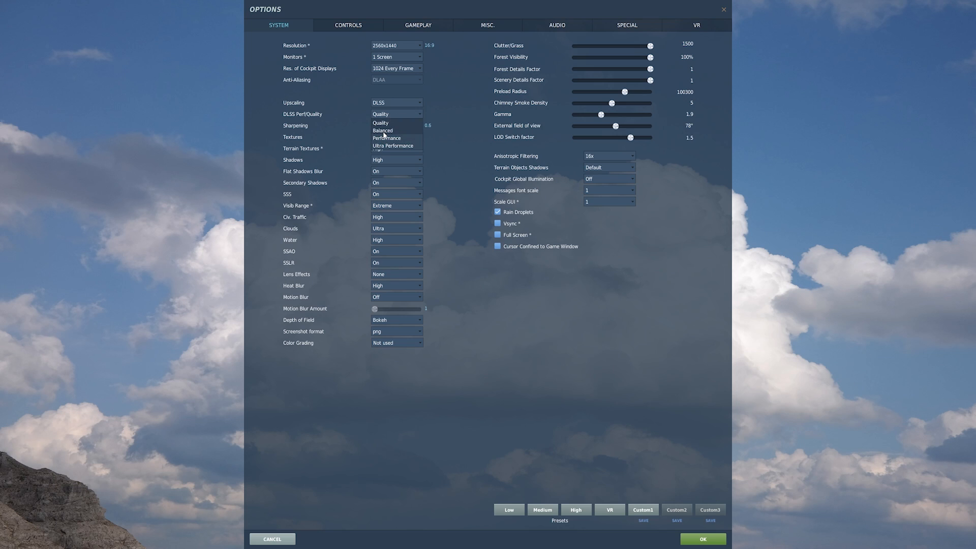
mouse_move(394, 147)
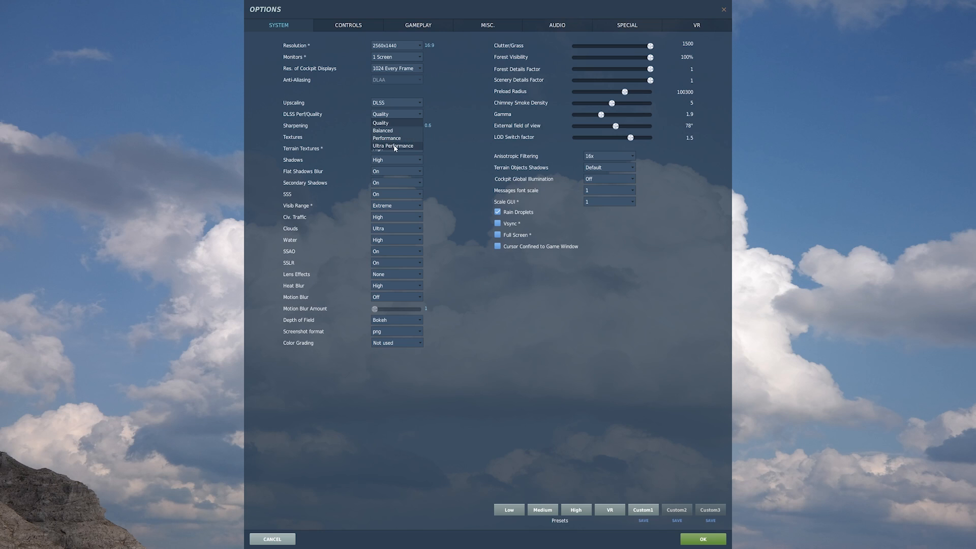
mouse_move(446, 150)
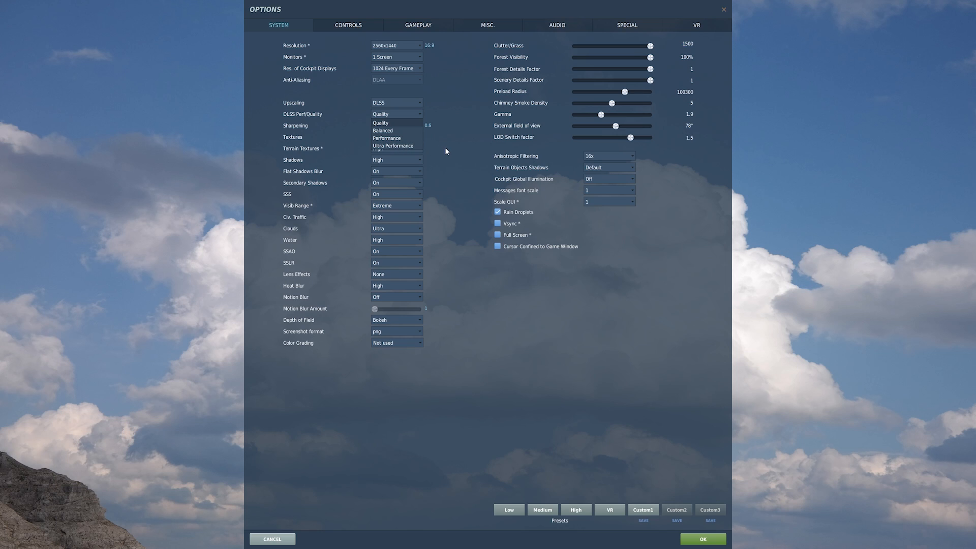
click(380, 122)
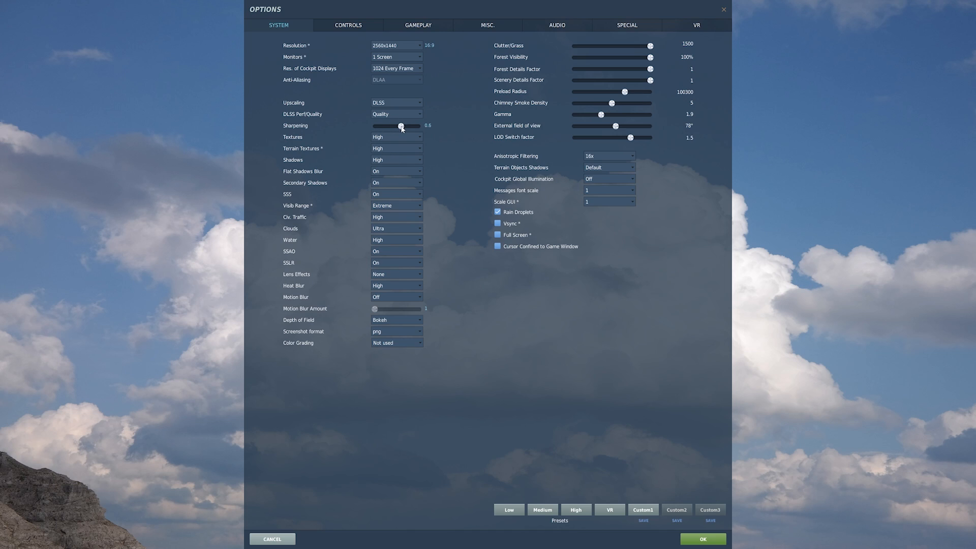
mouse_move(349, 128)
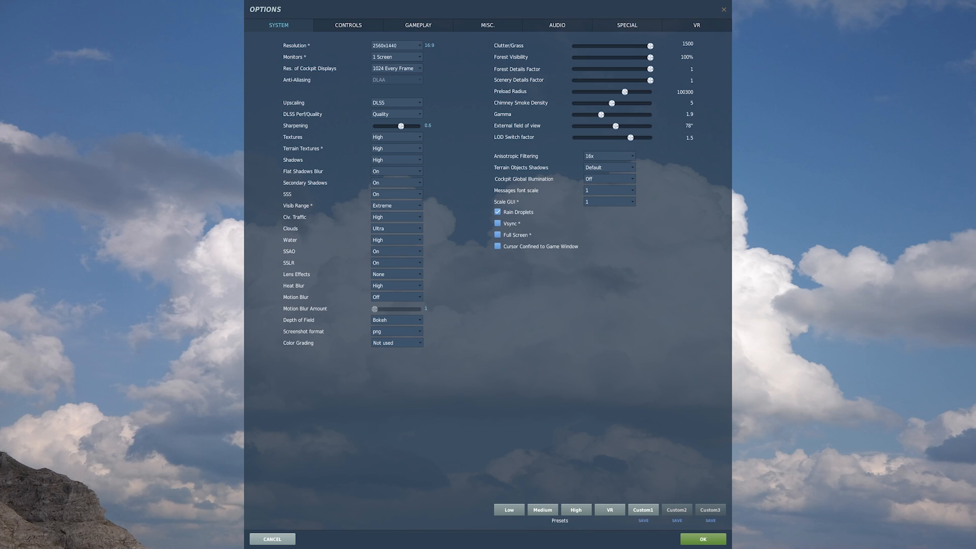
mouse_move(332, 101)
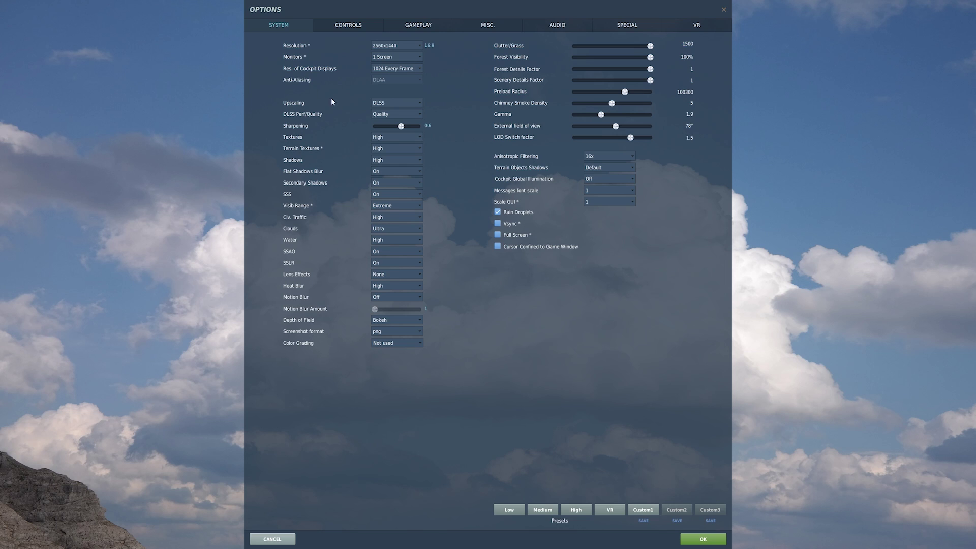
Browse the upscaling, texture, shadow and SSS choices, keeping DLSS, High, High and On.
click(396, 101)
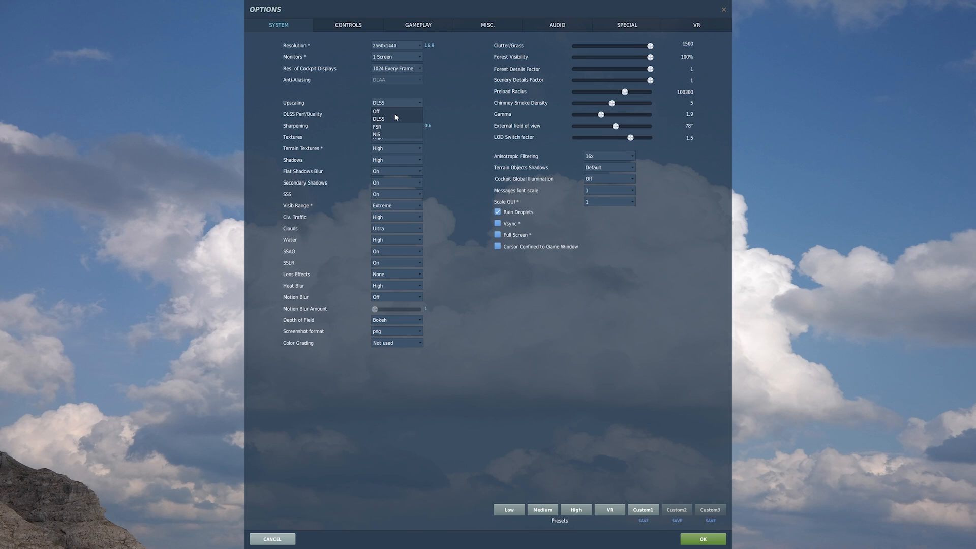
mouse_move(386, 130)
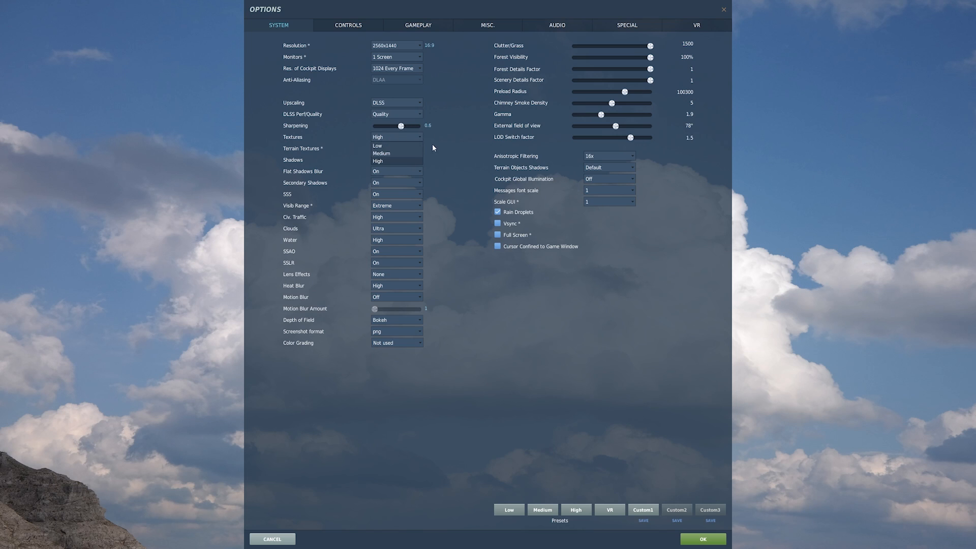
click(396, 148)
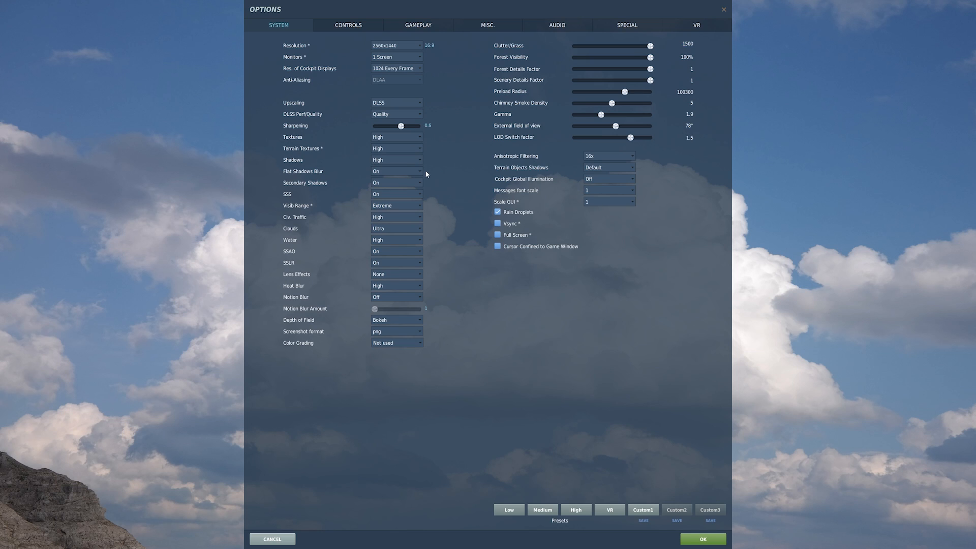
click(395, 160)
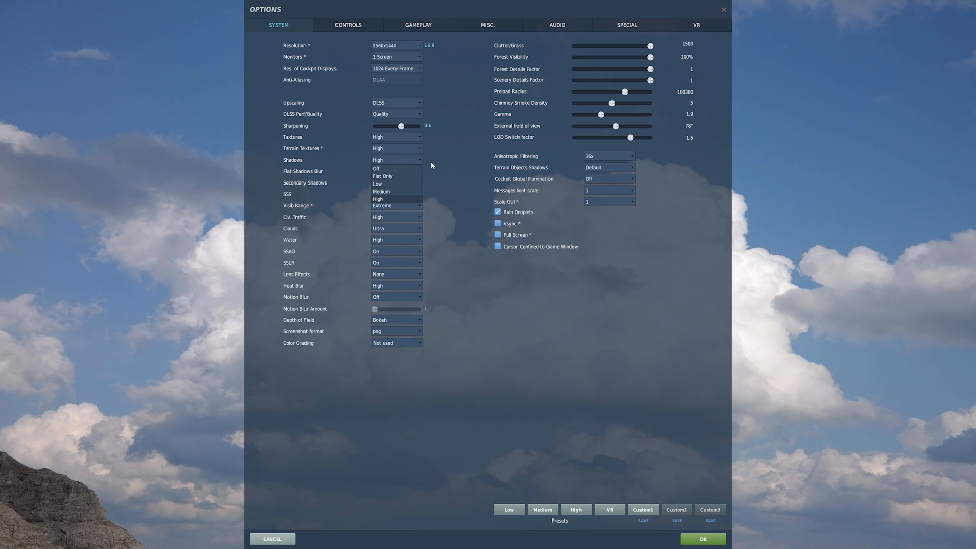
mouse_move(439, 179)
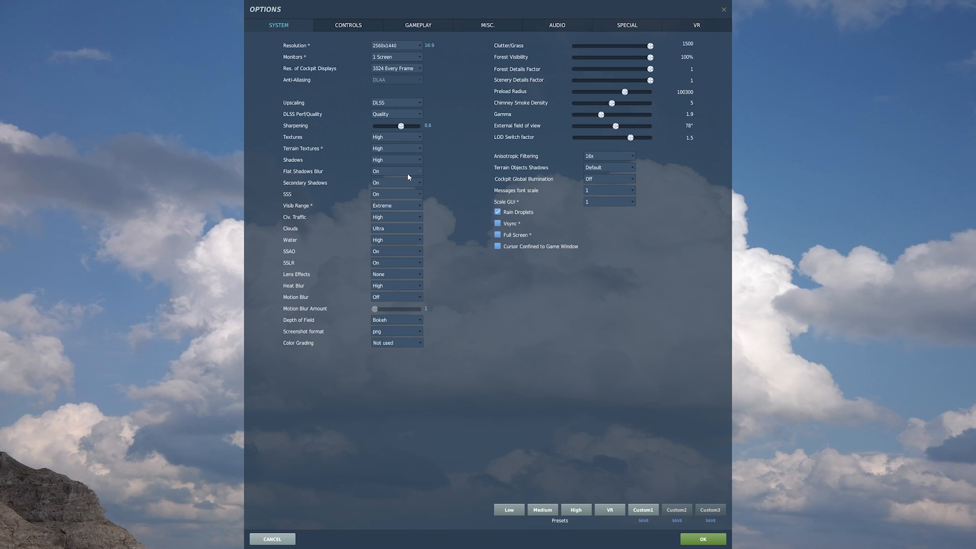
mouse_move(411, 184)
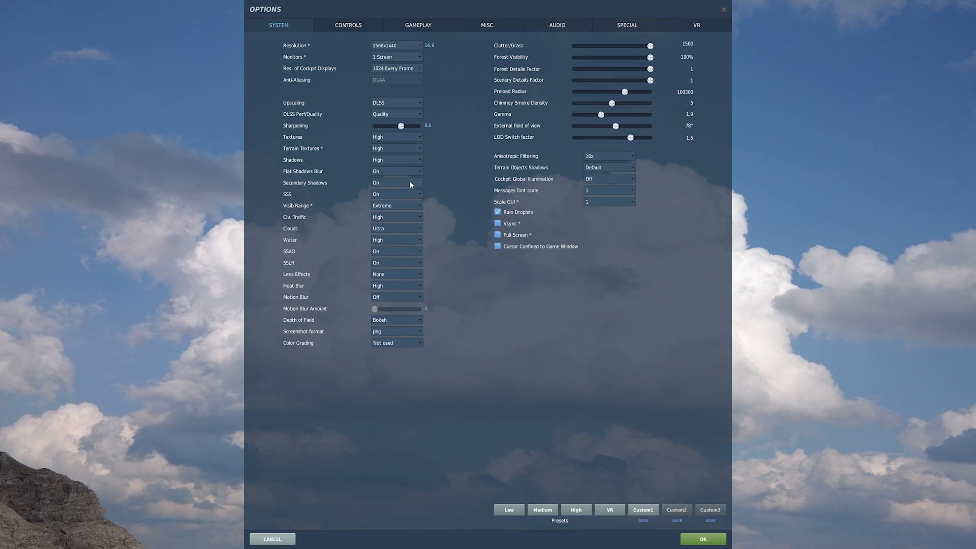
click(396, 193)
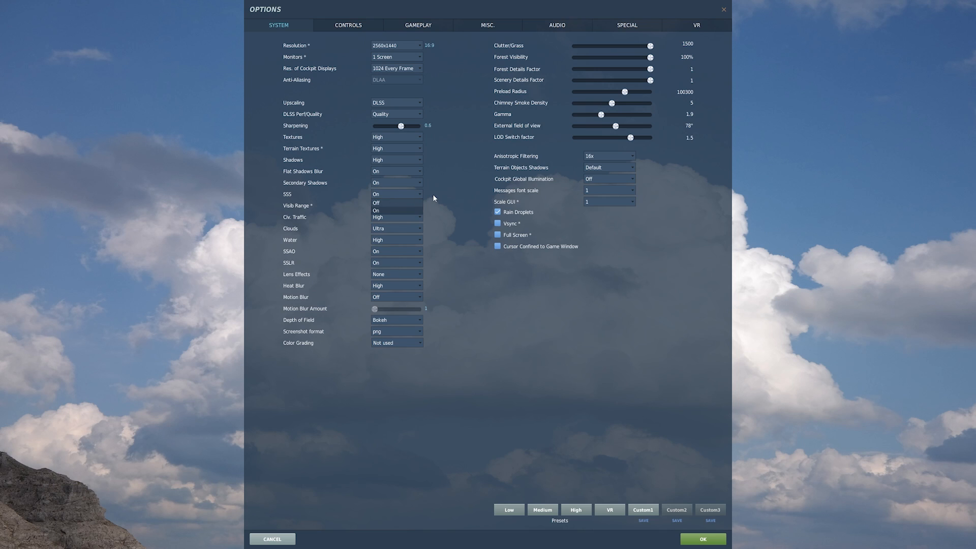
click(391, 205)
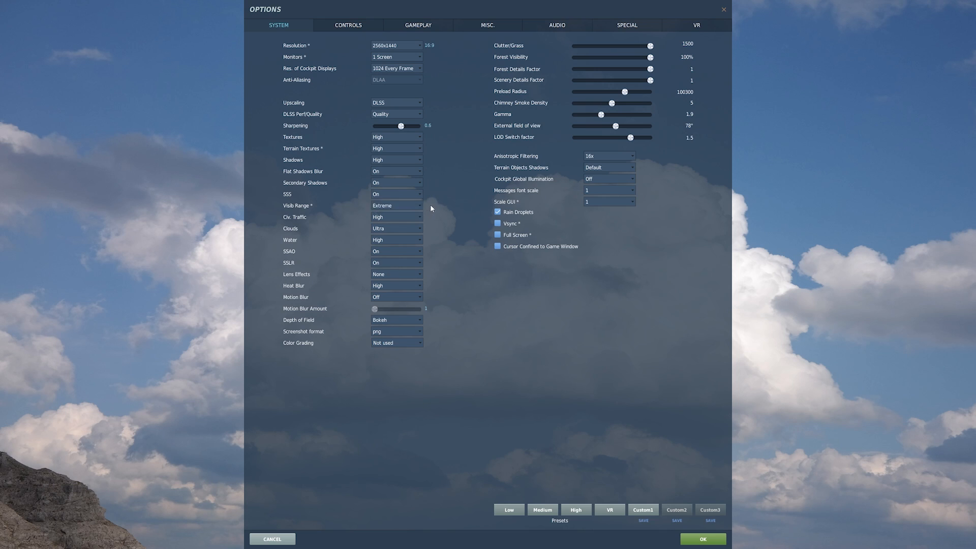
click(397, 205)
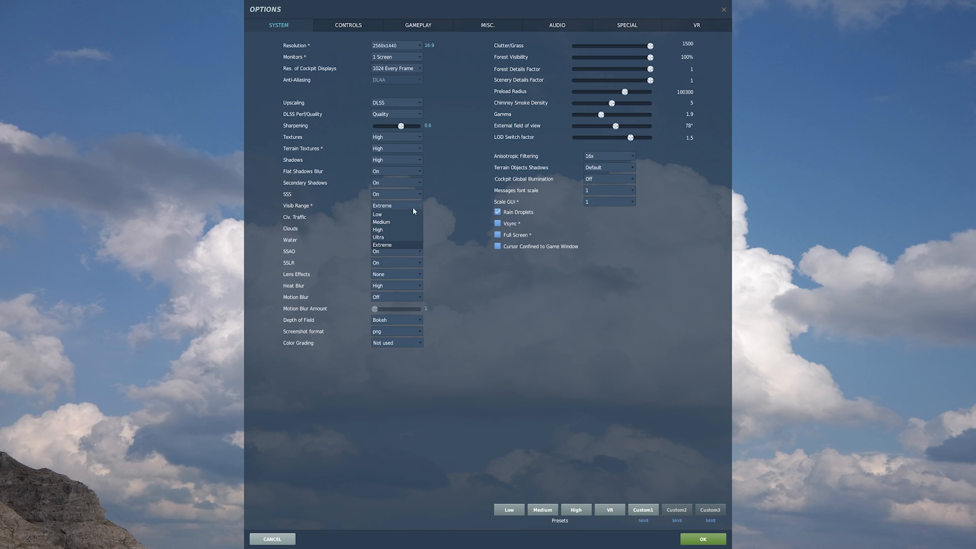
mouse_move(396, 245)
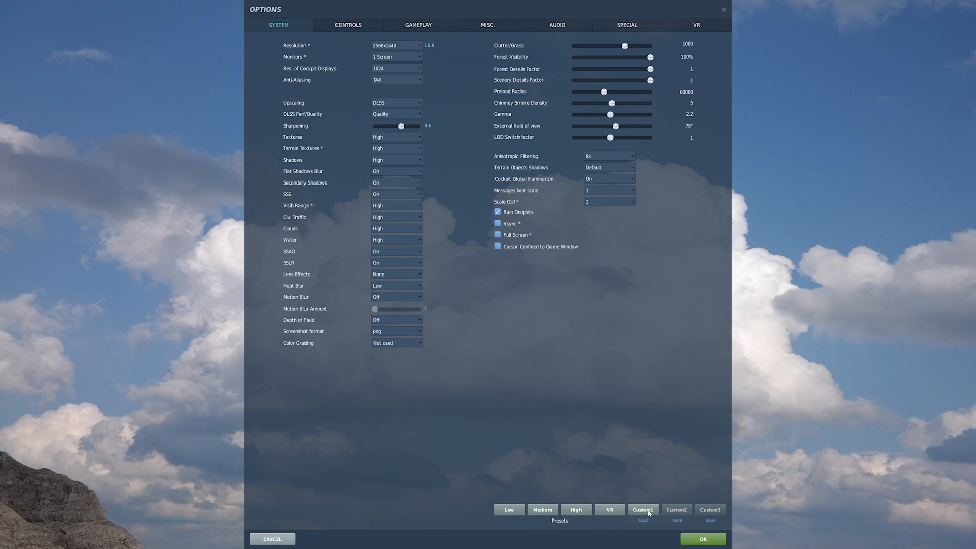
mouse_move(647, 518)
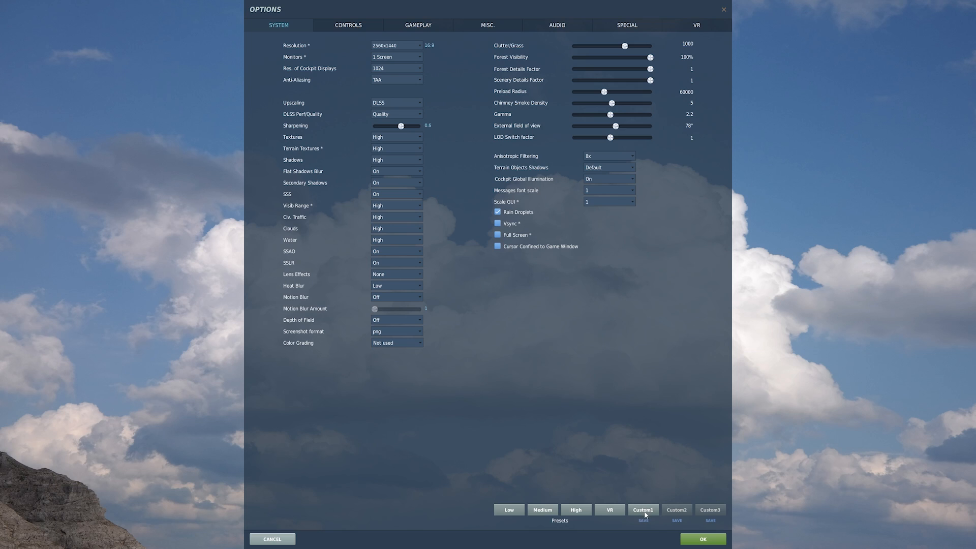
click(643, 509)
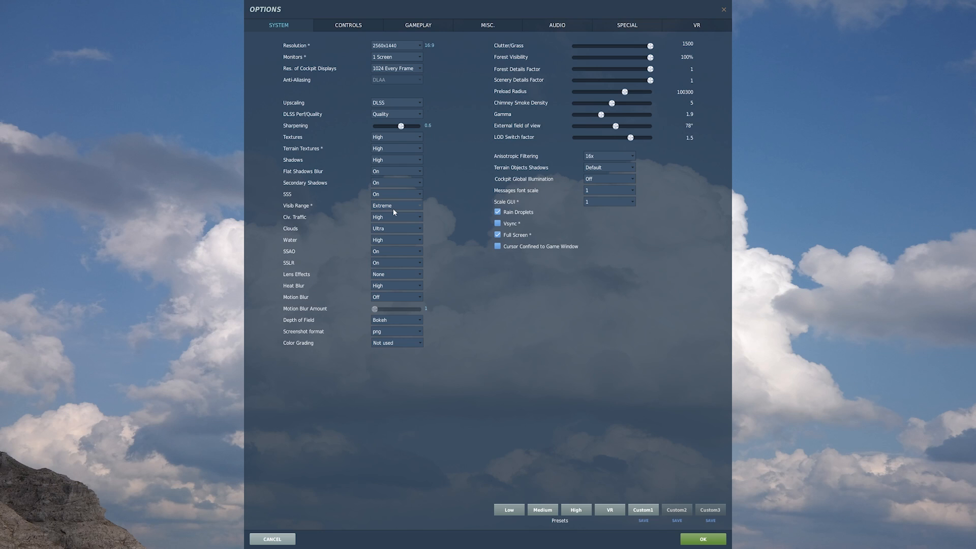
mouse_move(397, 207)
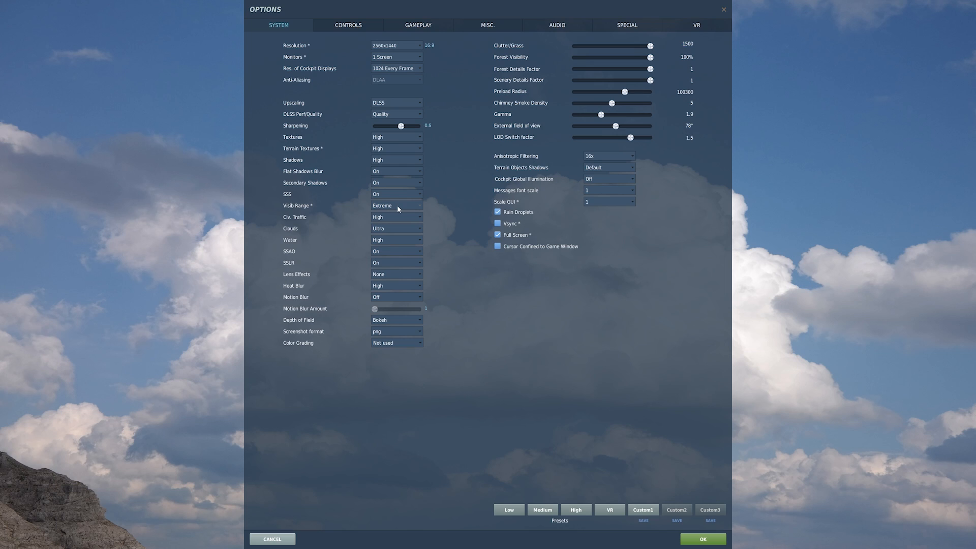
mouse_move(392, 224)
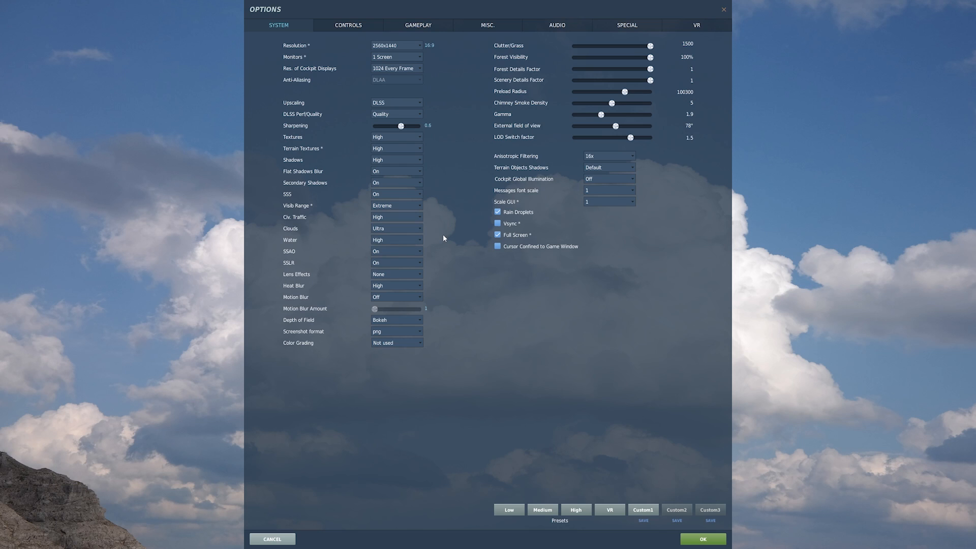
click(397, 227)
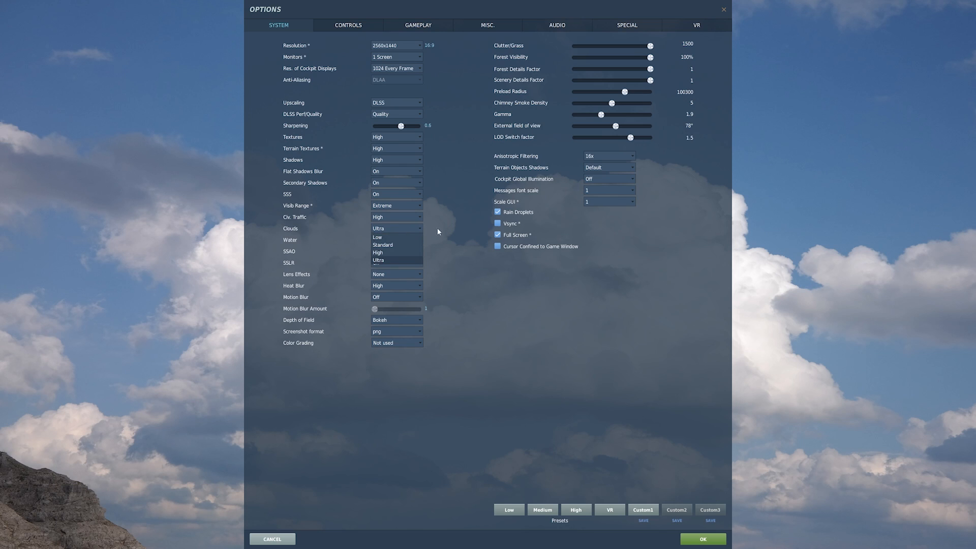
click(395, 238)
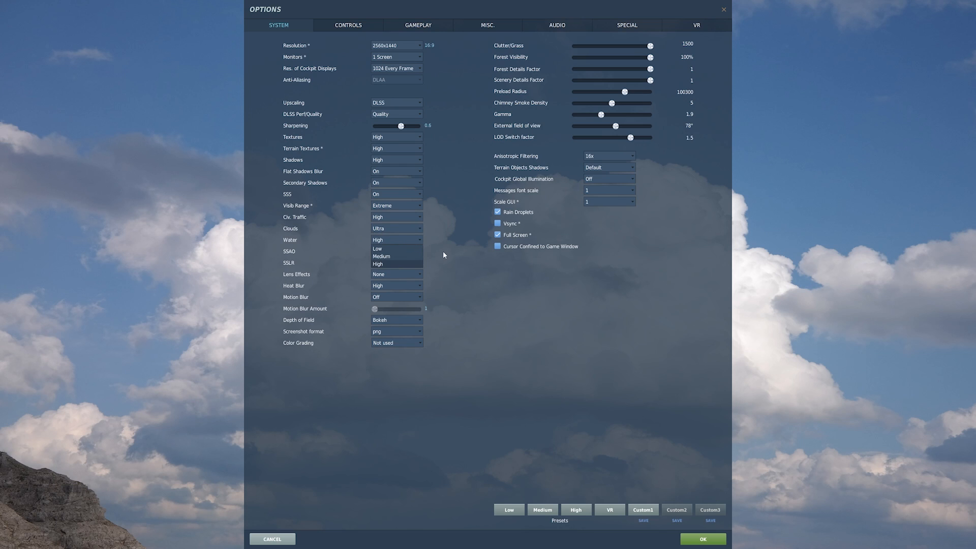
mouse_move(459, 268)
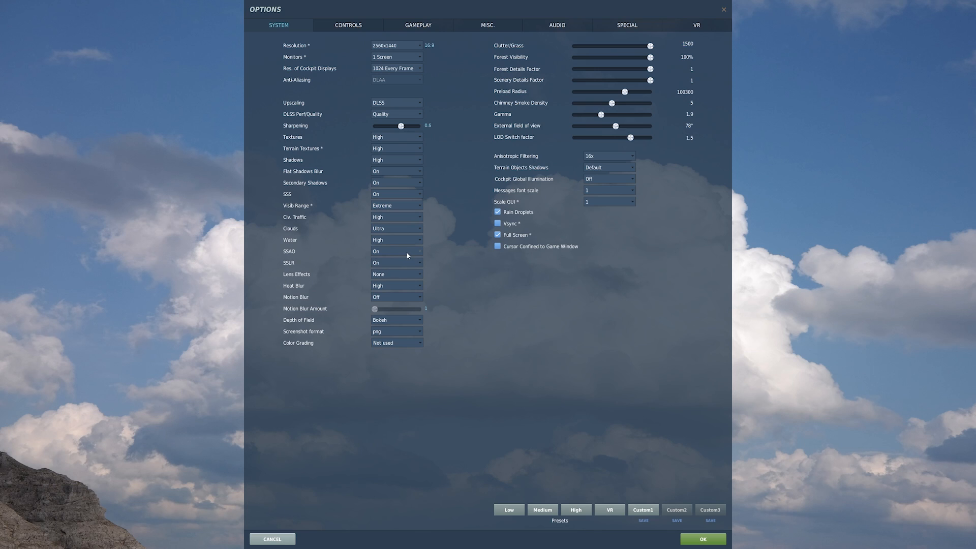
mouse_move(406, 269)
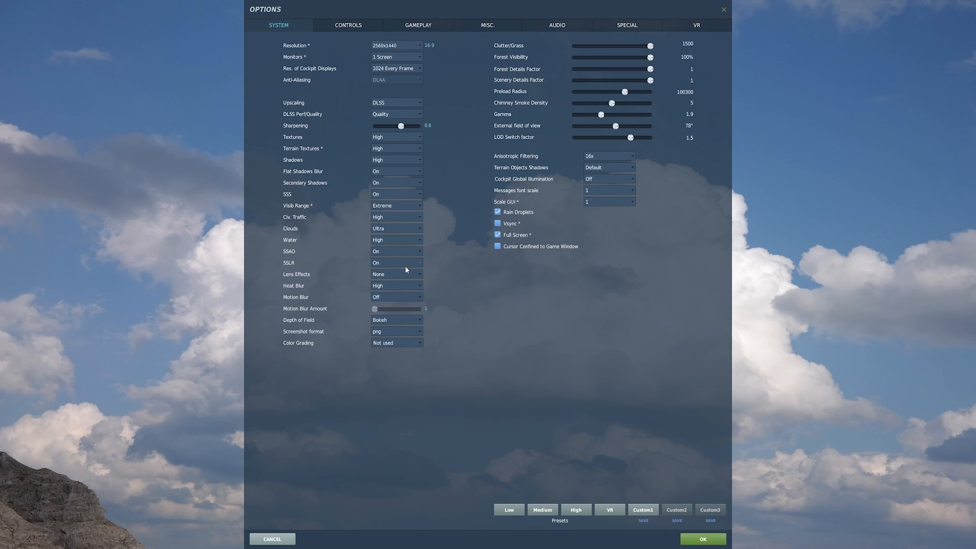
mouse_move(291, 252)
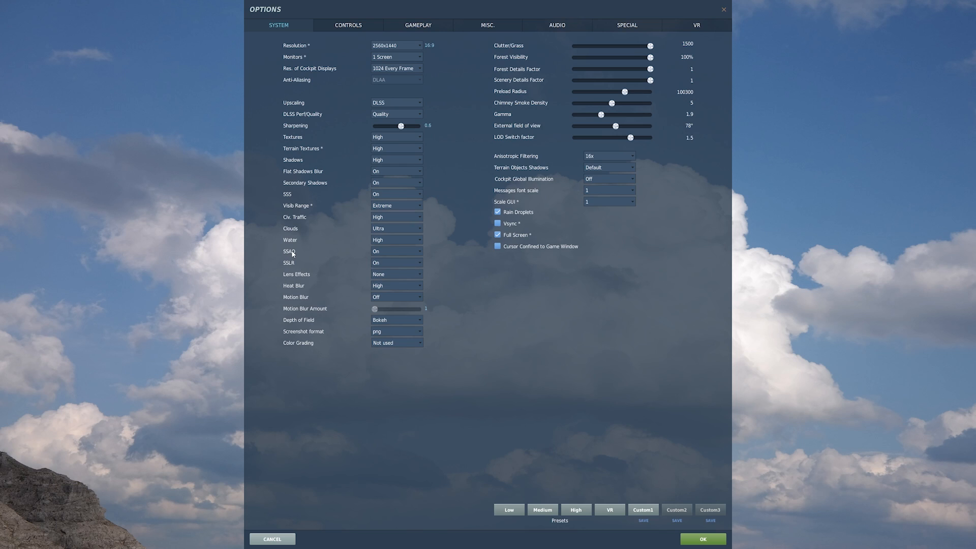
mouse_move(291, 254)
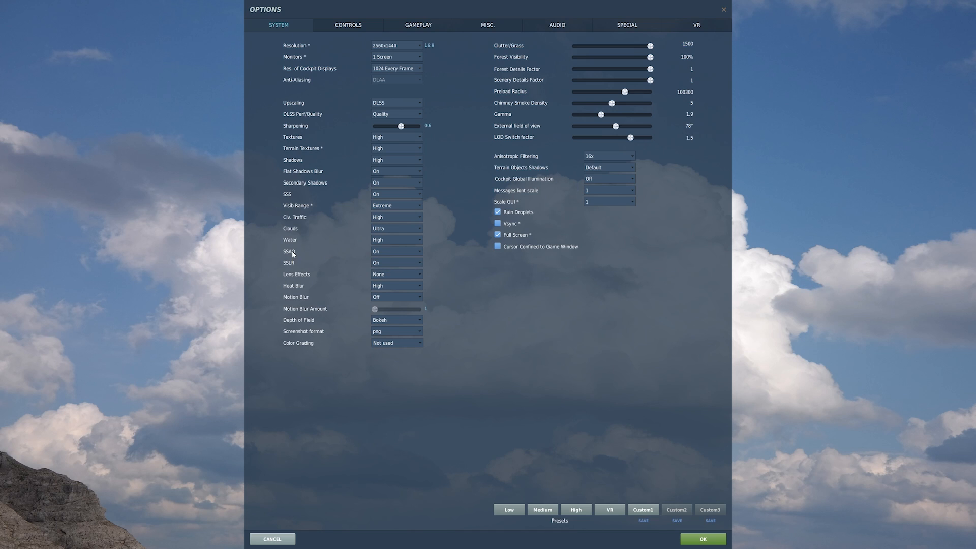
mouse_move(291, 254)
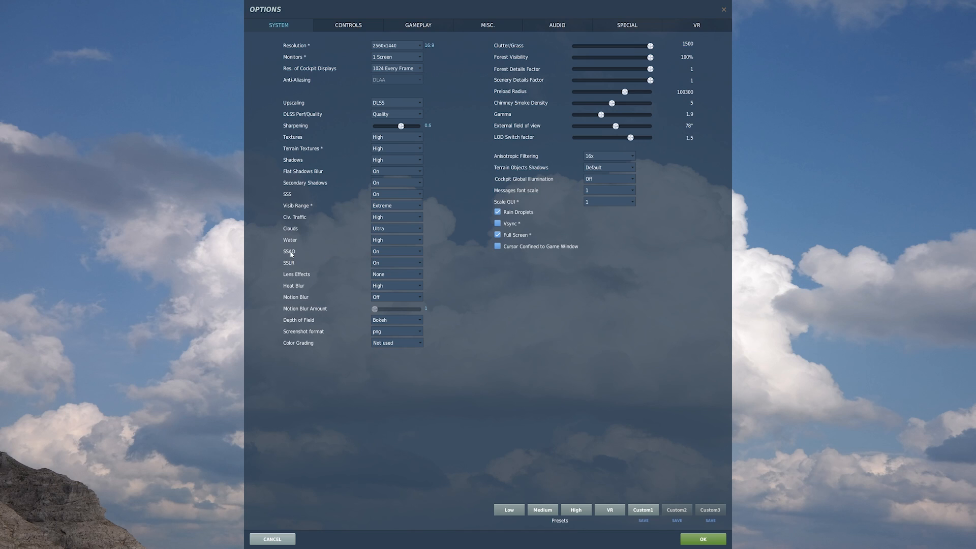
mouse_move(291, 254)
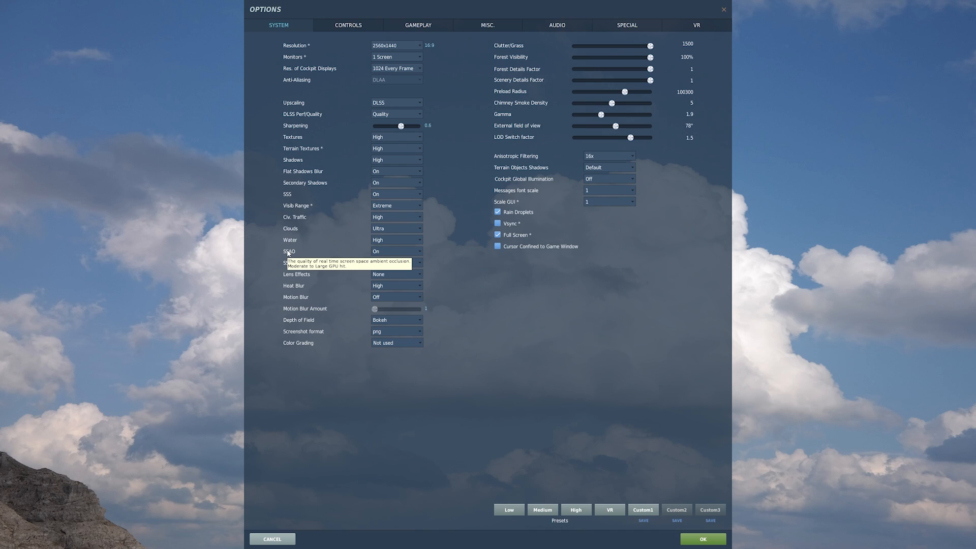
mouse_move(409, 254)
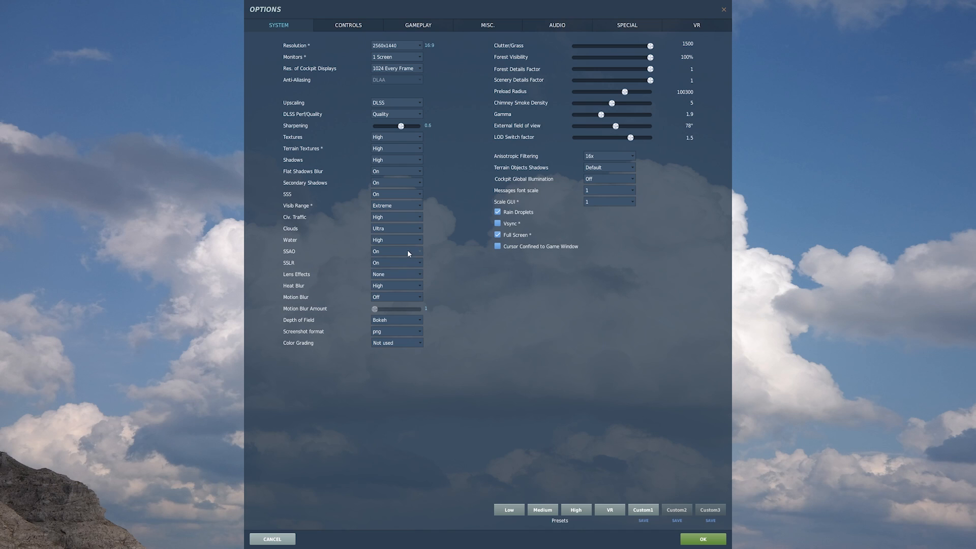
mouse_move(286, 262)
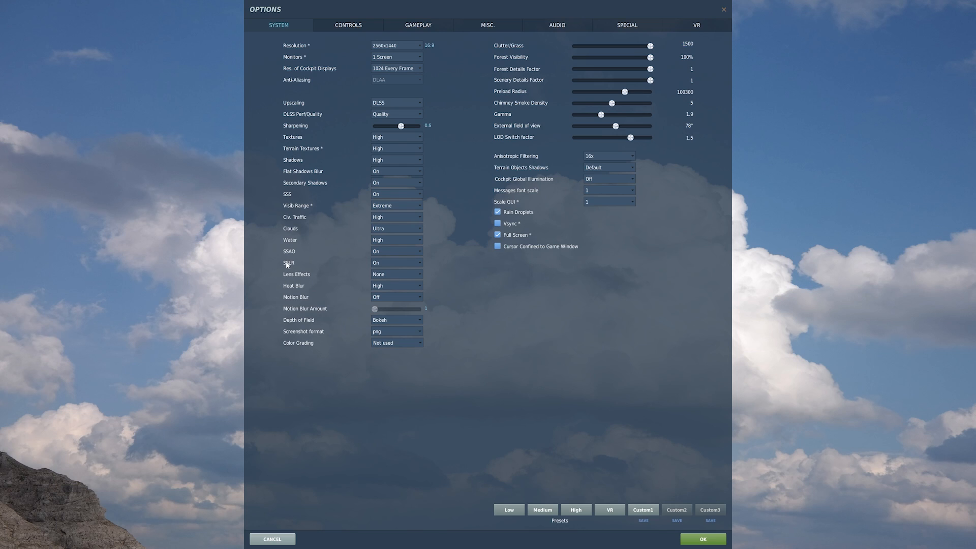
mouse_move(287, 264)
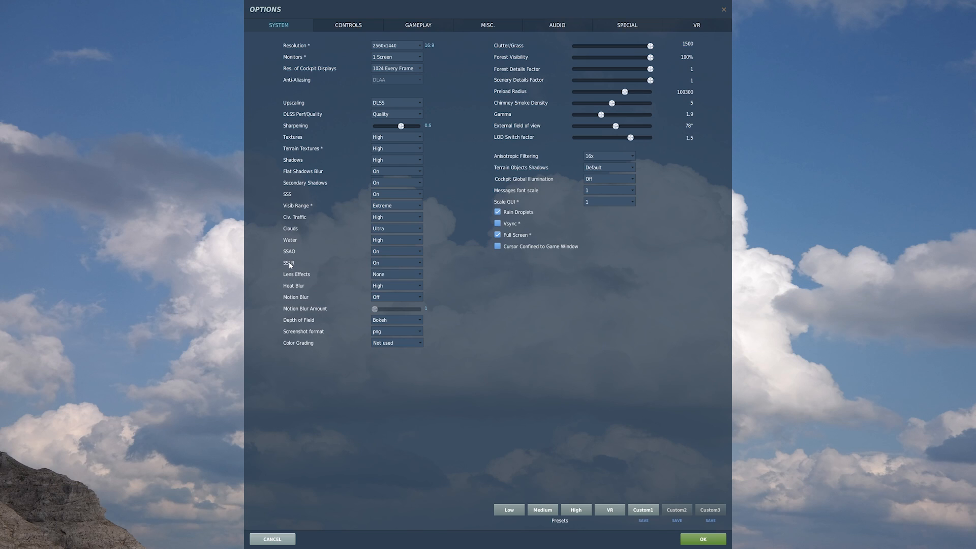
mouse_move(295, 275)
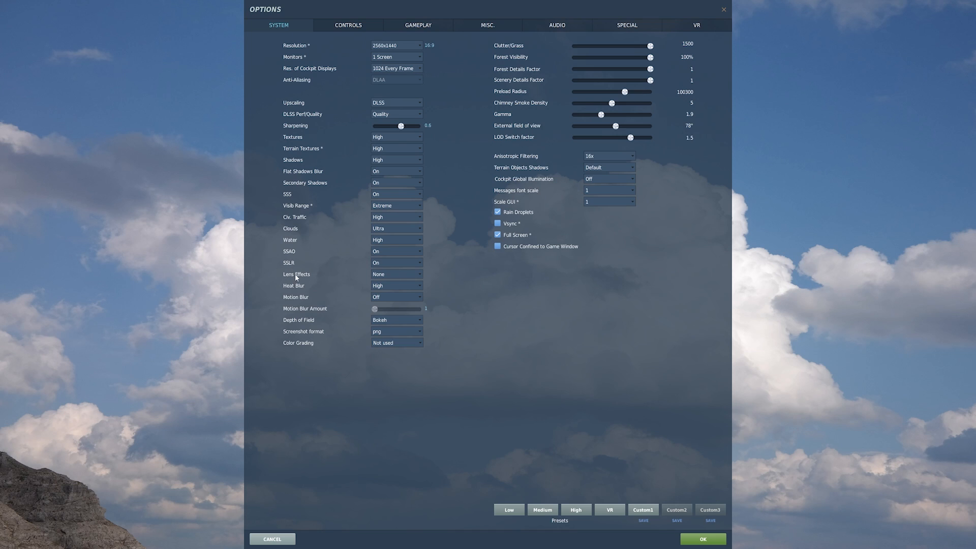
click(395, 275)
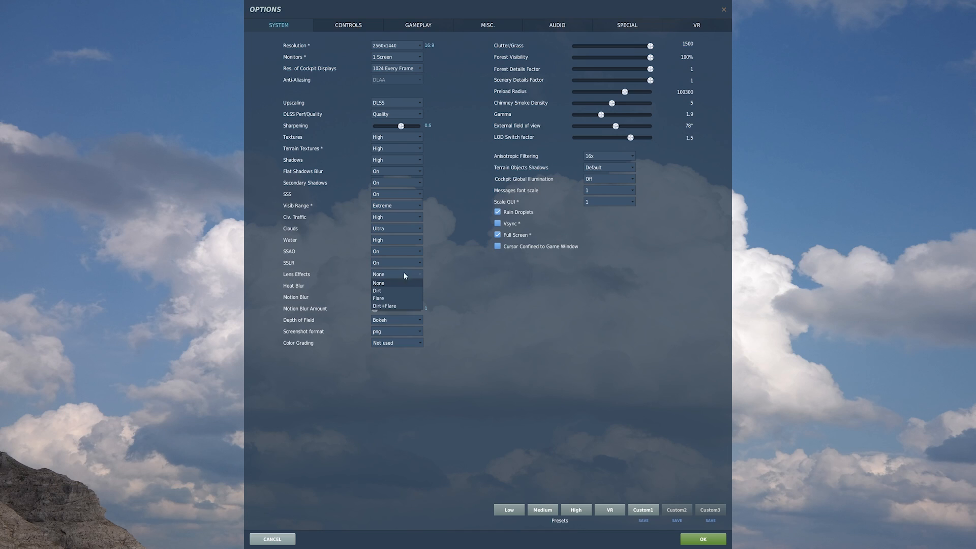
mouse_move(392, 299)
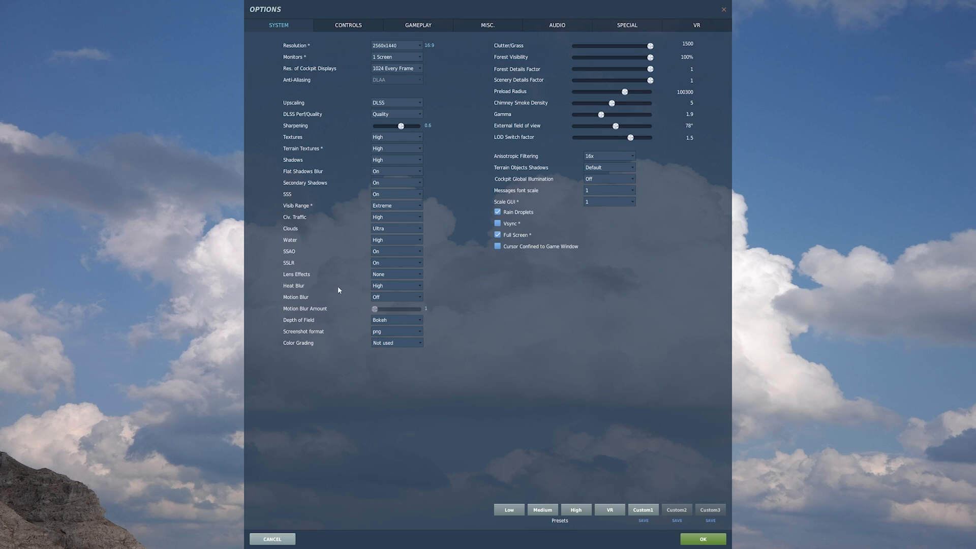
mouse_move(398, 295)
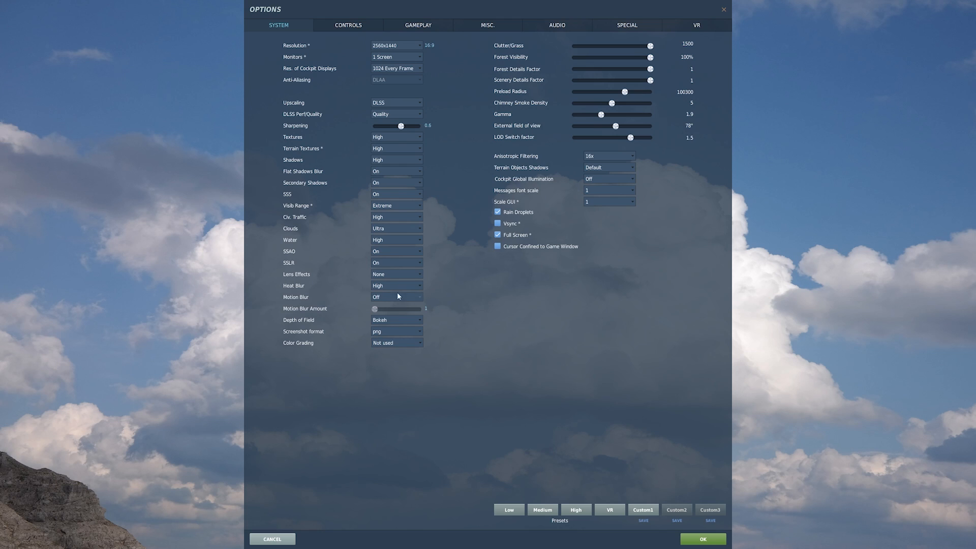
mouse_move(462, 287)
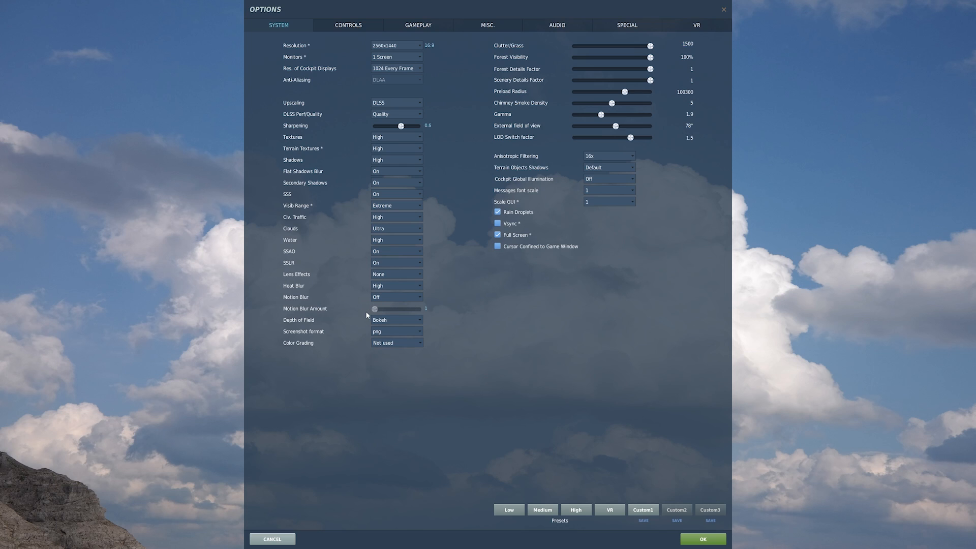
mouse_move(308, 325)
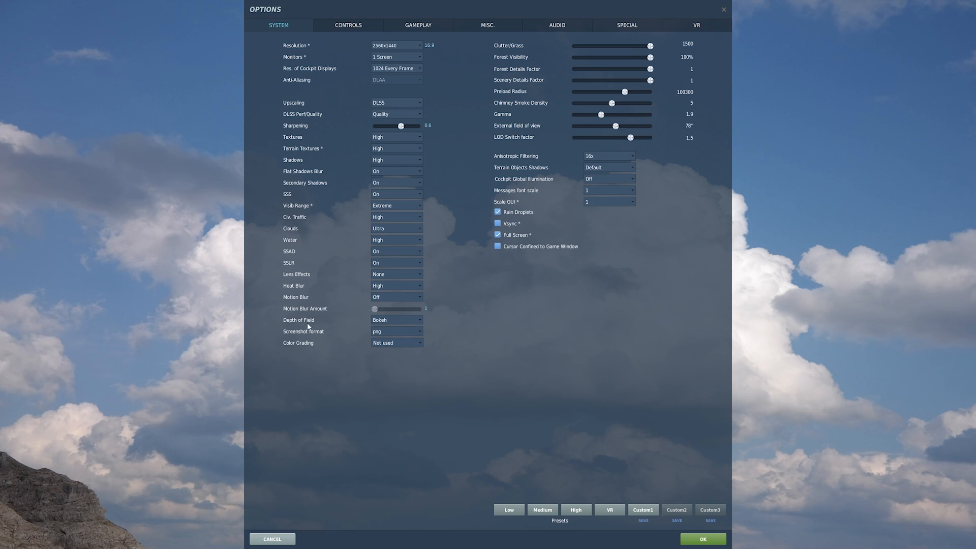
mouse_move(446, 330)
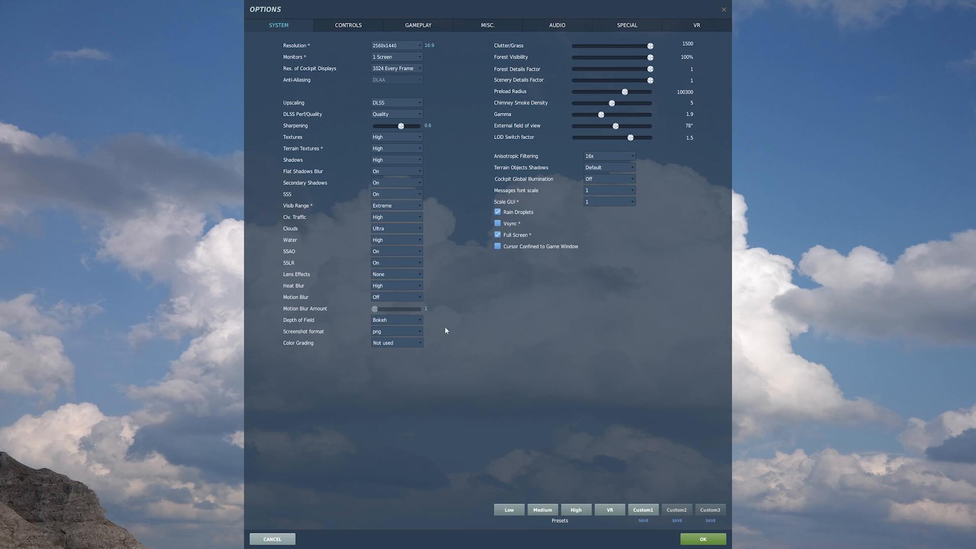
mouse_move(310, 350)
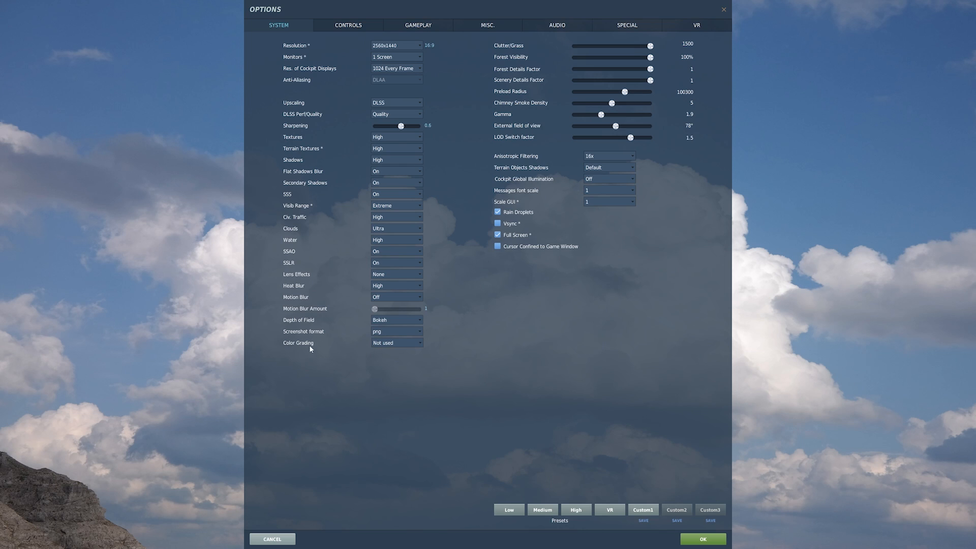
Set colour grading to Not used, then recheck the filter list without changing it.
click(396, 342)
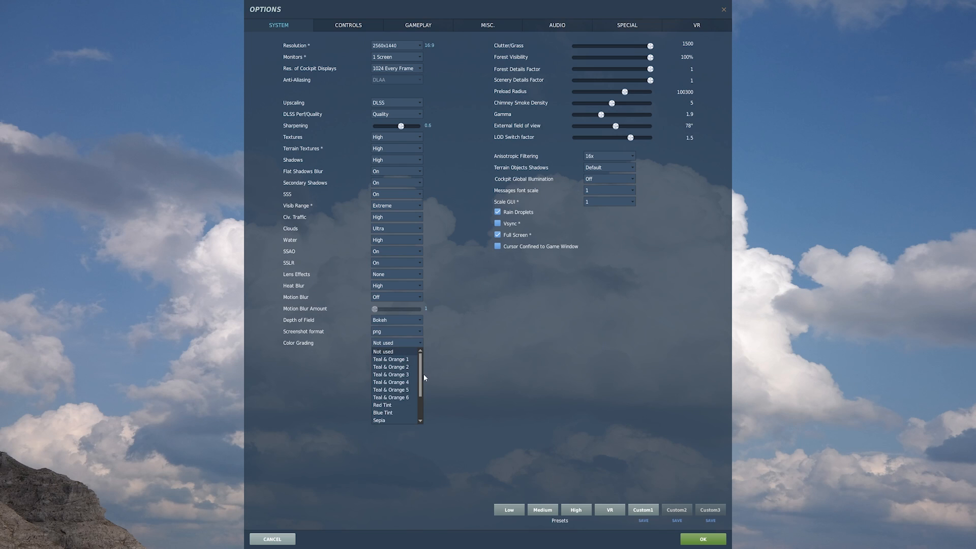
mouse_move(419, 373)
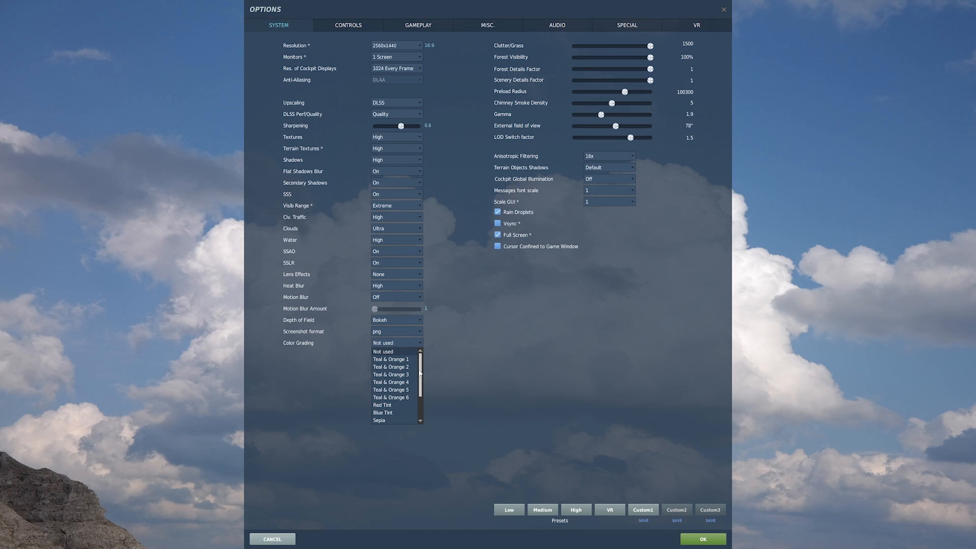
click(390, 359)
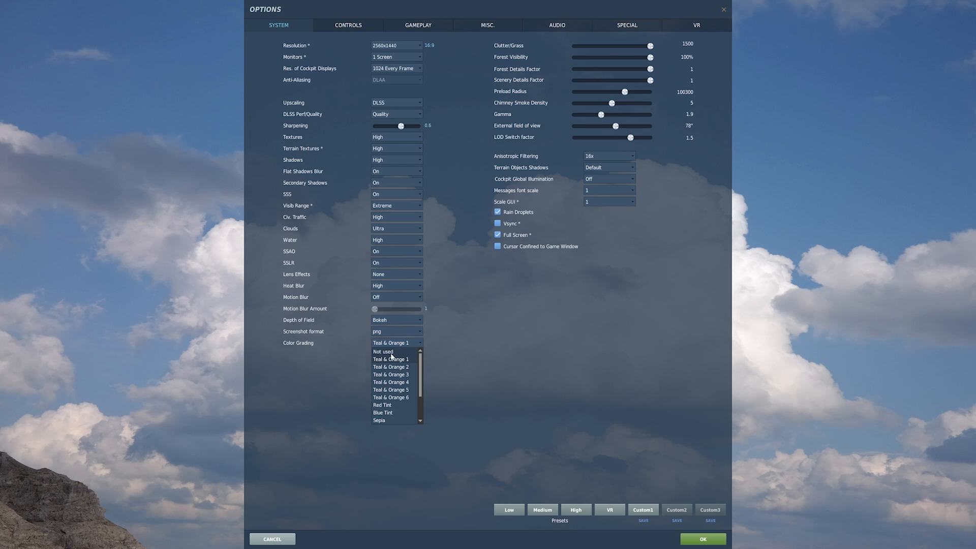
click(383, 351)
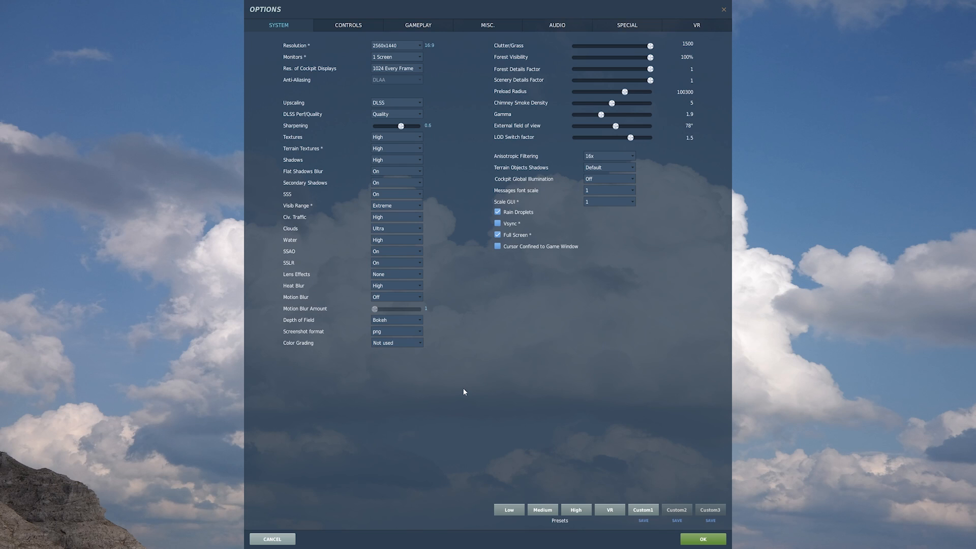
mouse_move(415, 345)
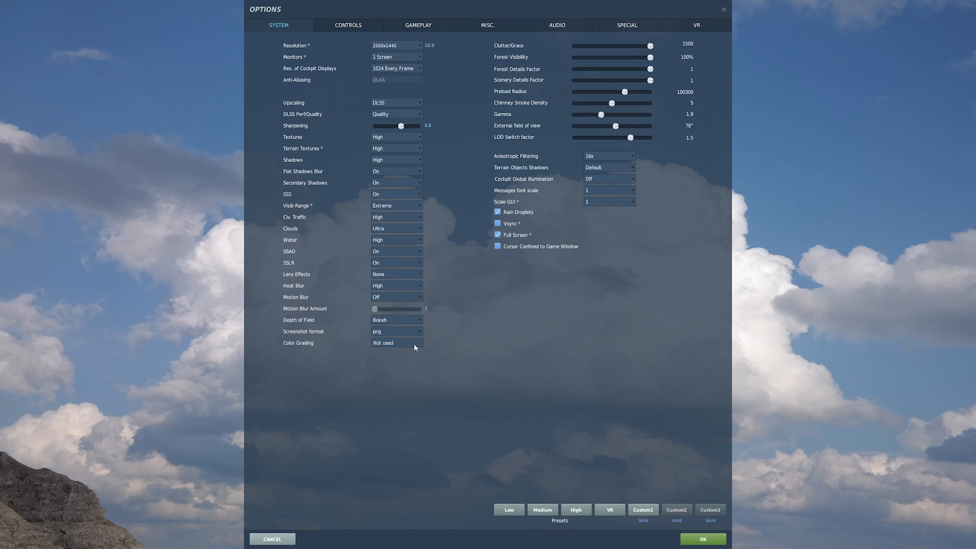
click(397, 343)
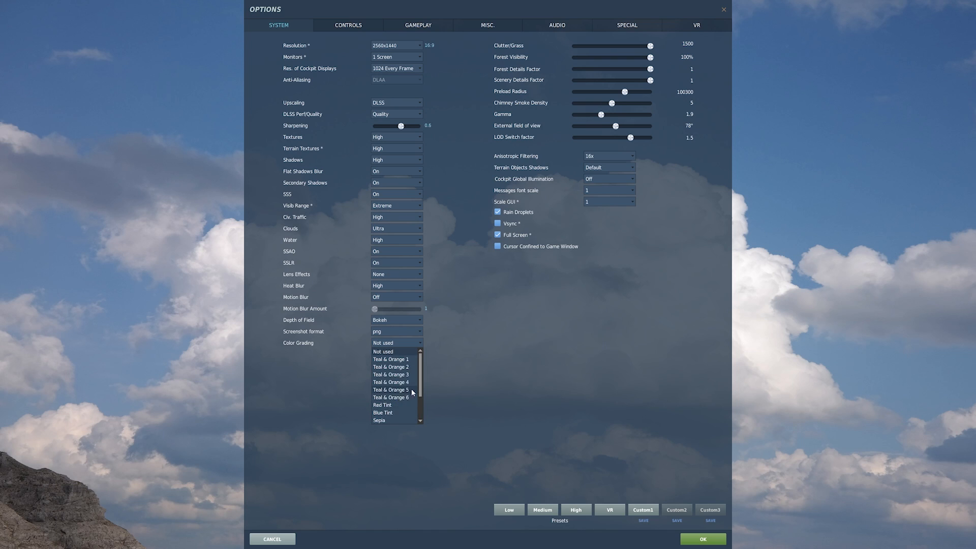
click(382, 350)
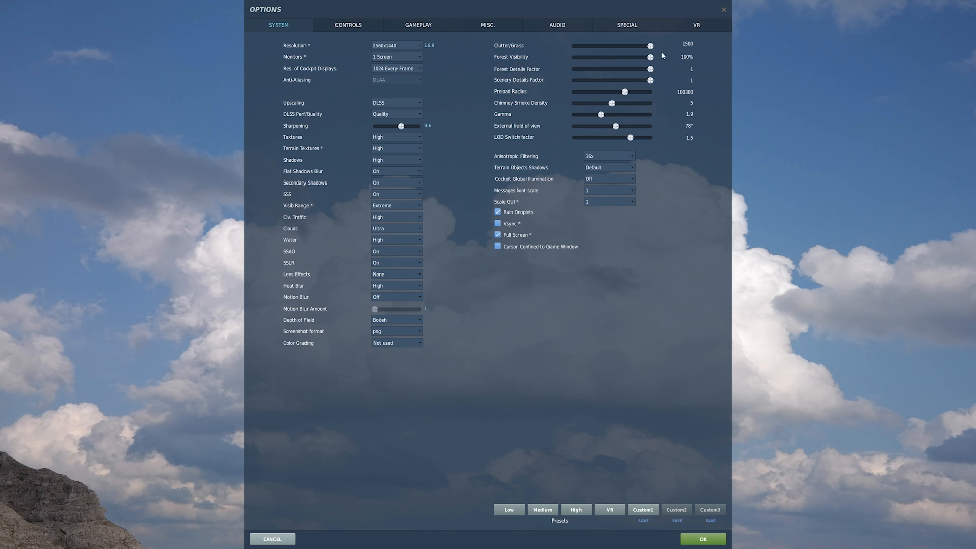
mouse_move(592, 53)
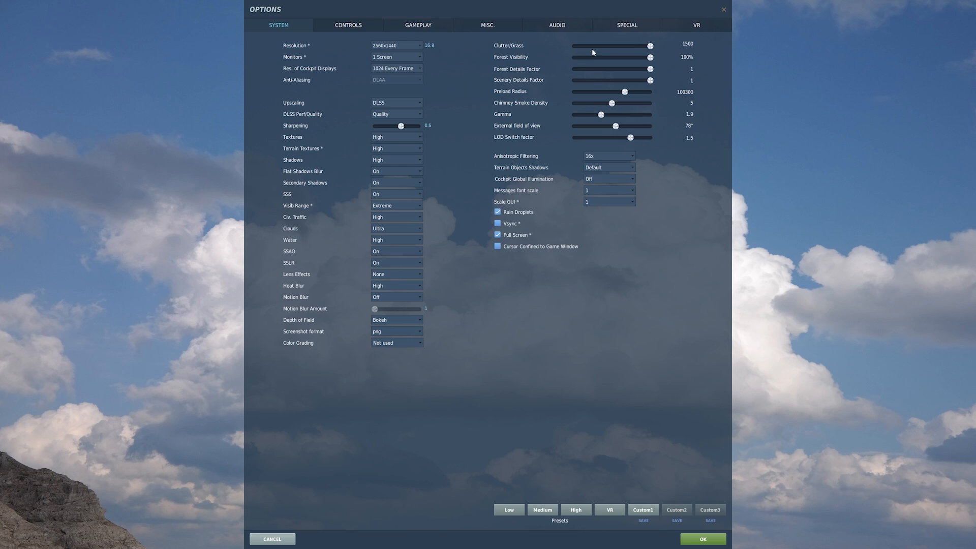
mouse_move(623, 59)
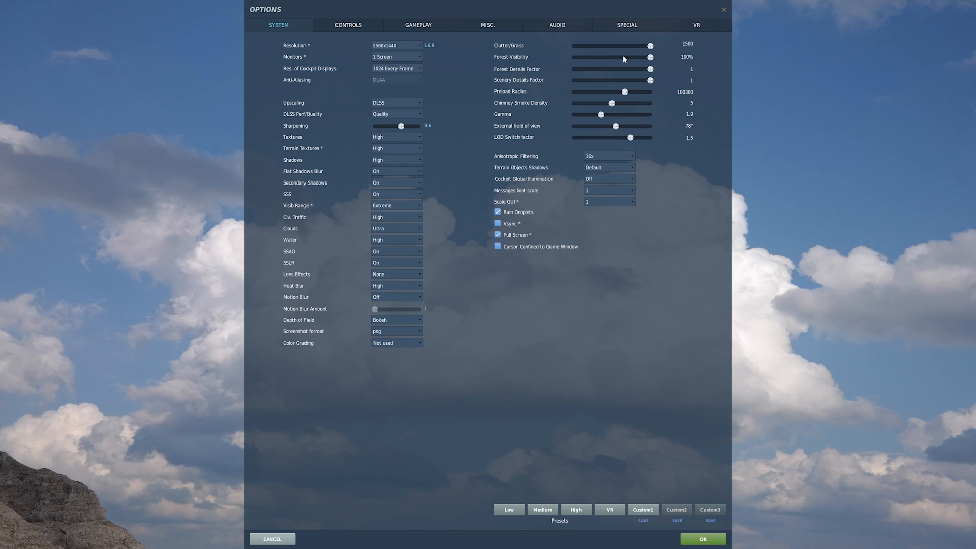
mouse_move(653, 85)
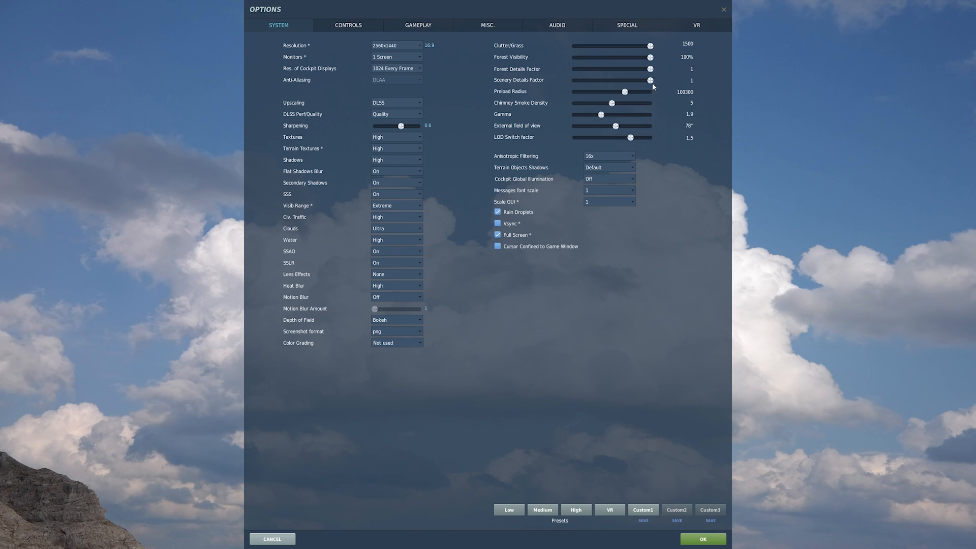
mouse_move(657, 76)
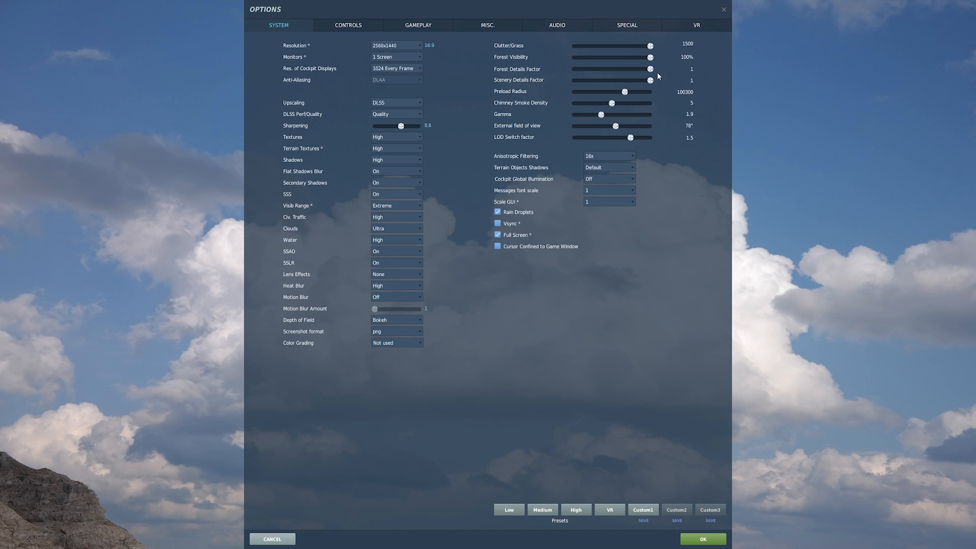
mouse_move(655, 85)
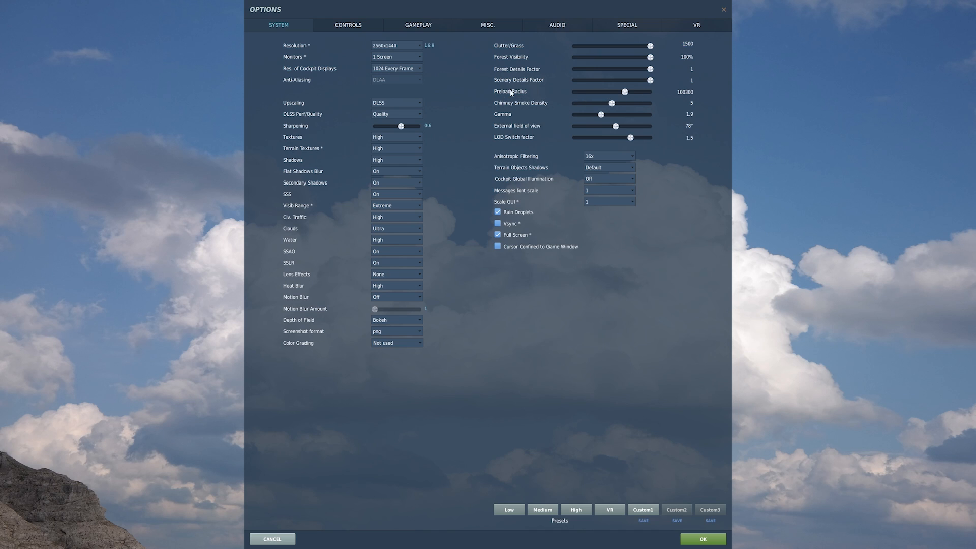
mouse_move(511, 91)
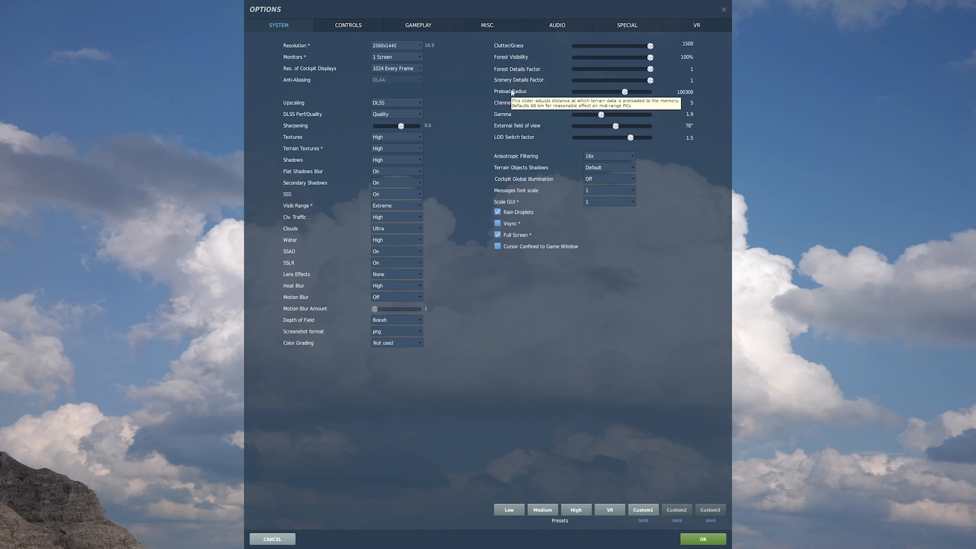
mouse_move(519, 111)
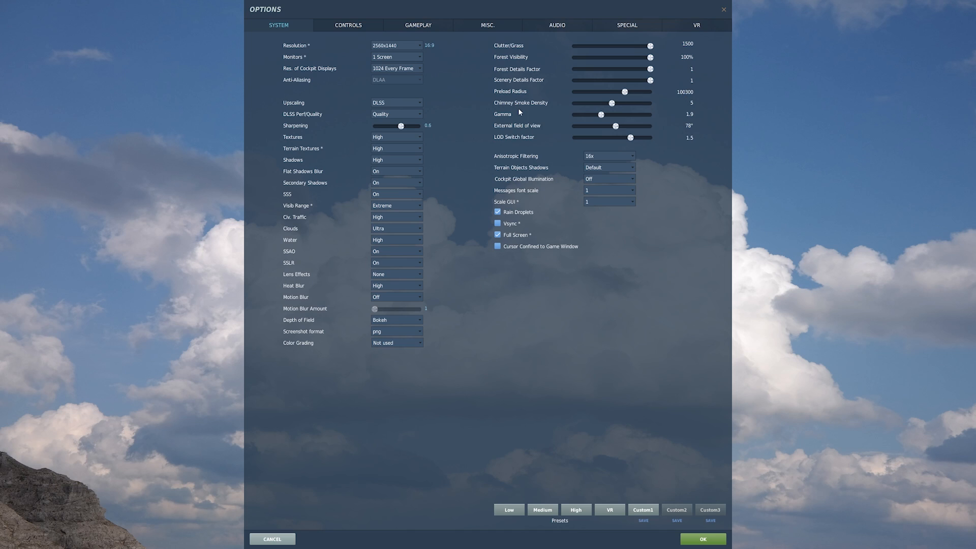
mouse_move(695, 105)
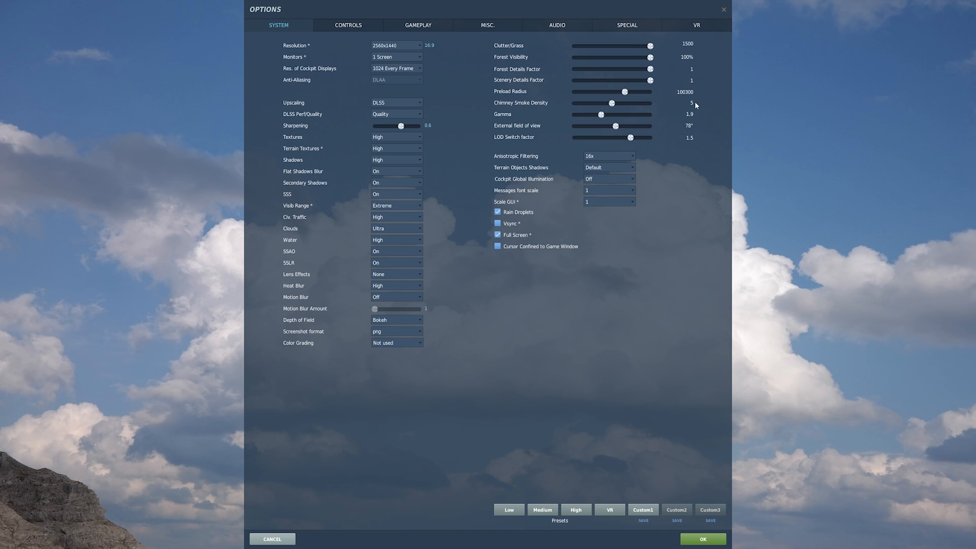
mouse_move(700, 118)
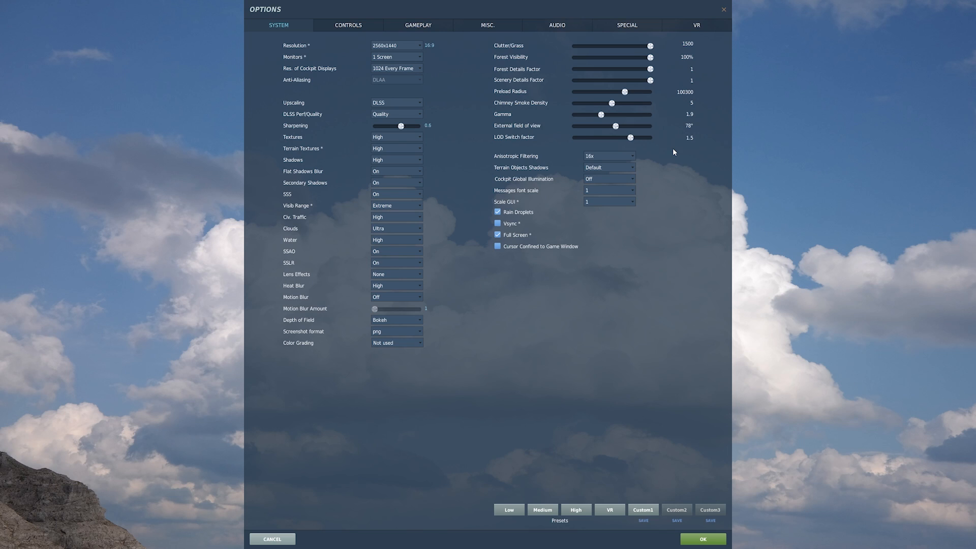
mouse_move(633, 158)
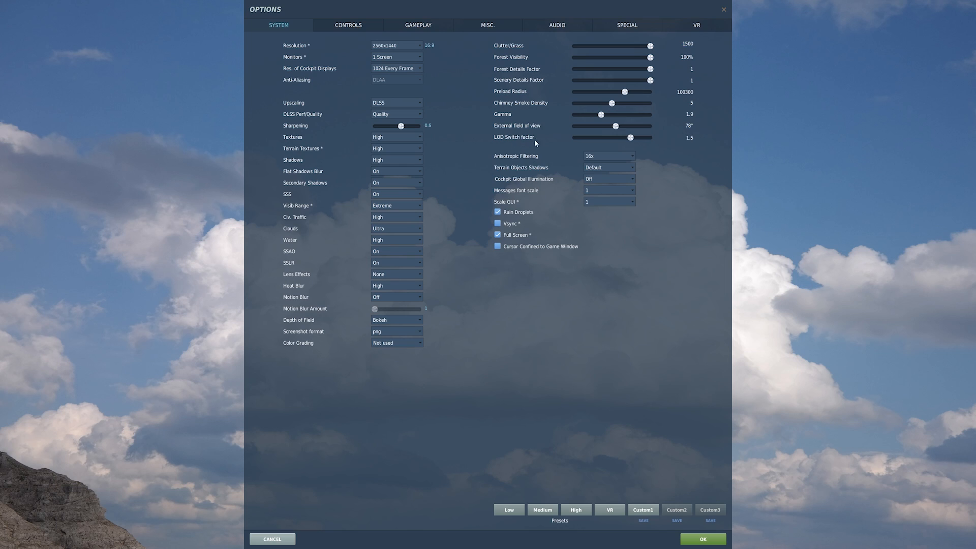
mouse_move(513, 138)
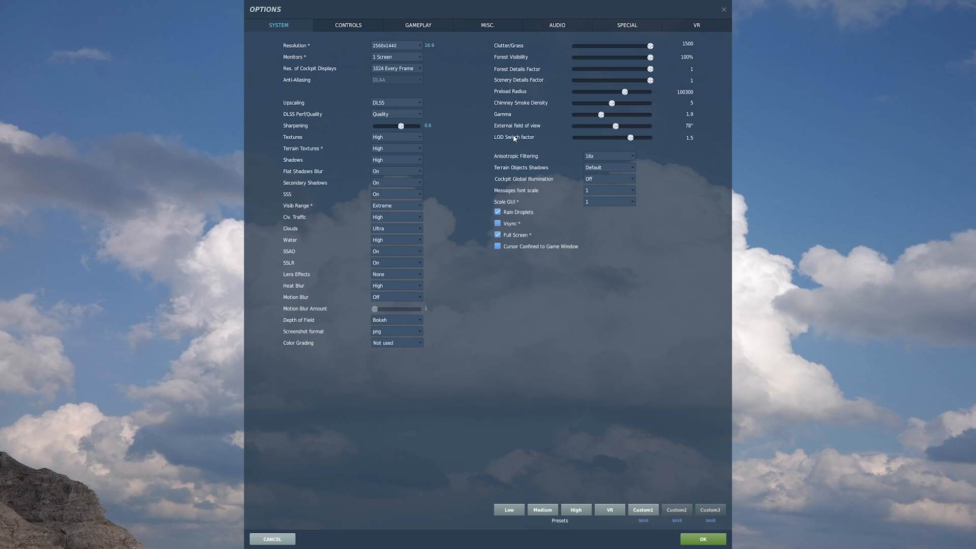
mouse_move(681, 144)
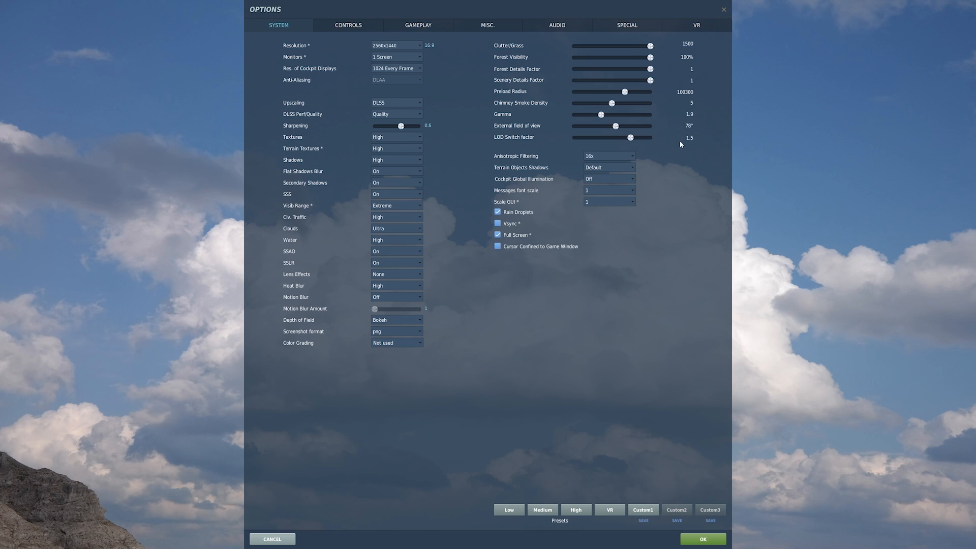
mouse_move(637, 161)
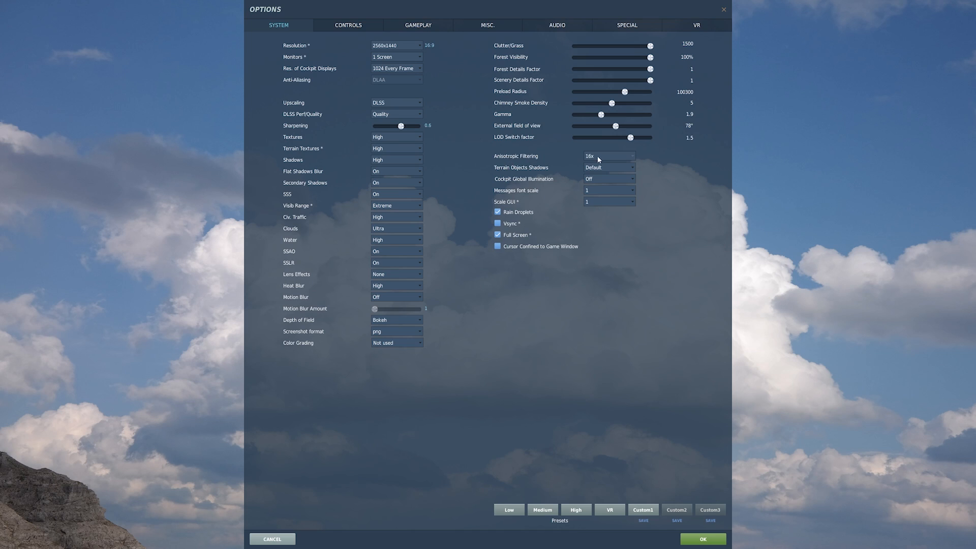
mouse_move(535, 174)
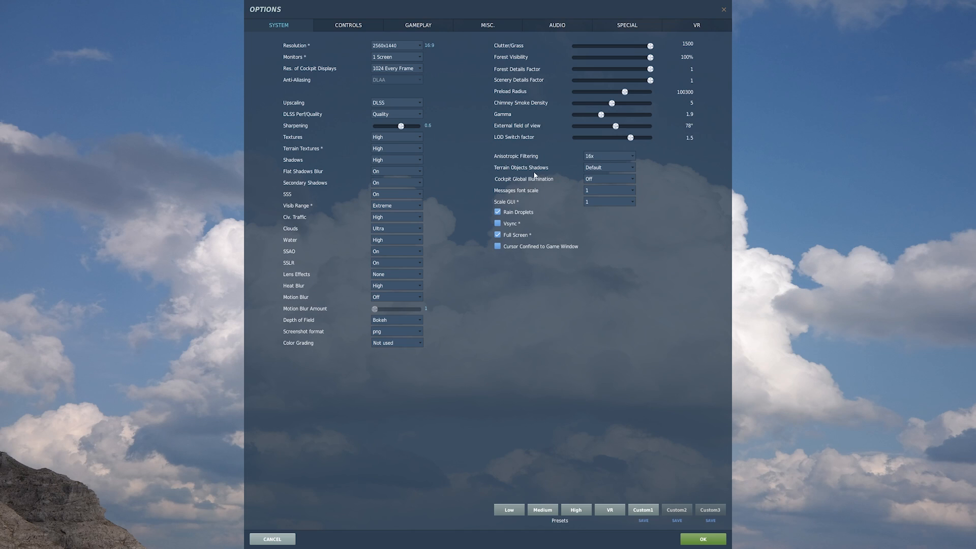
click(608, 166)
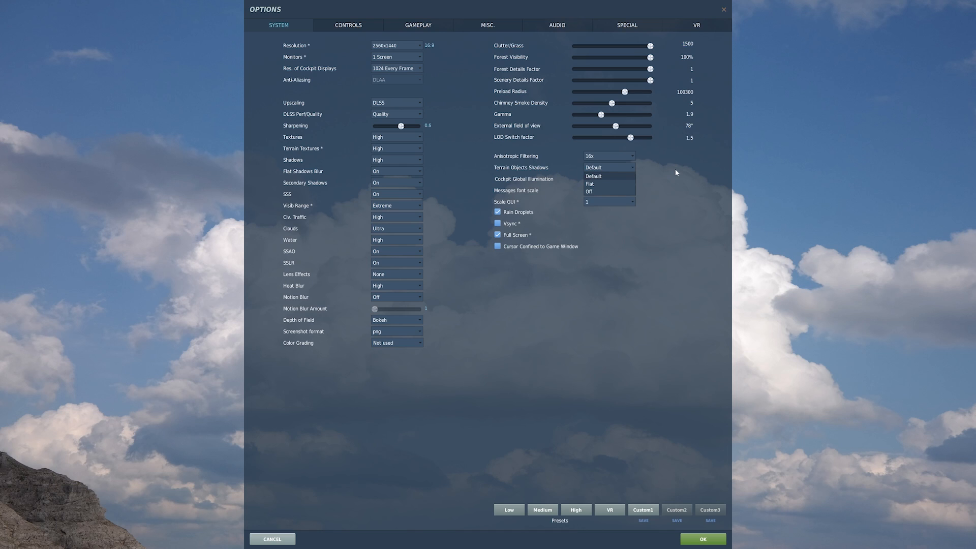
click(593, 176)
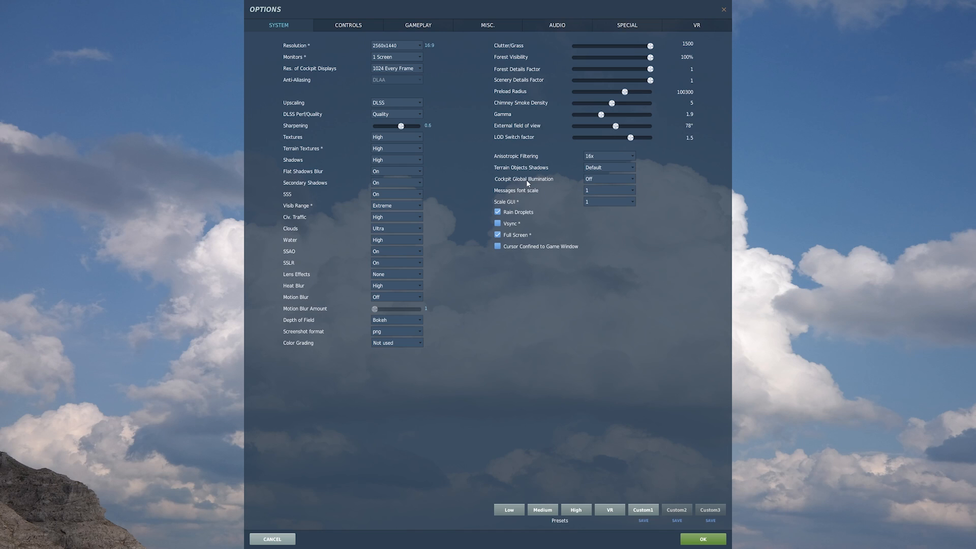
mouse_move(627, 184)
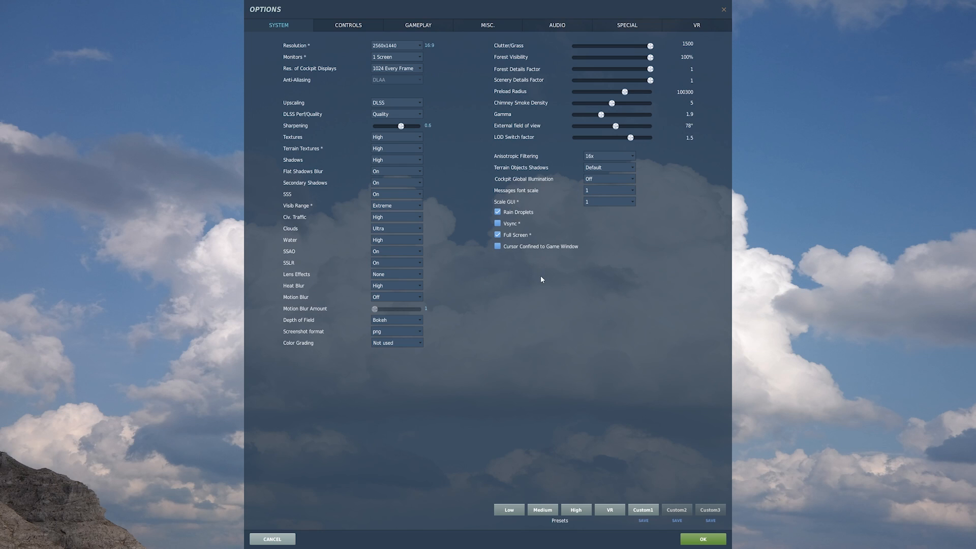
mouse_move(573, 271)
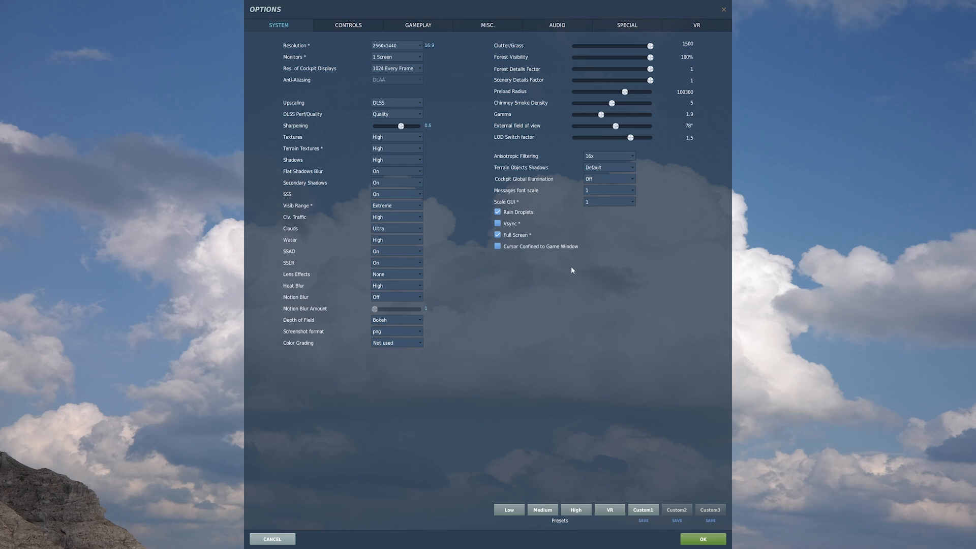
mouse_move(656, 504)
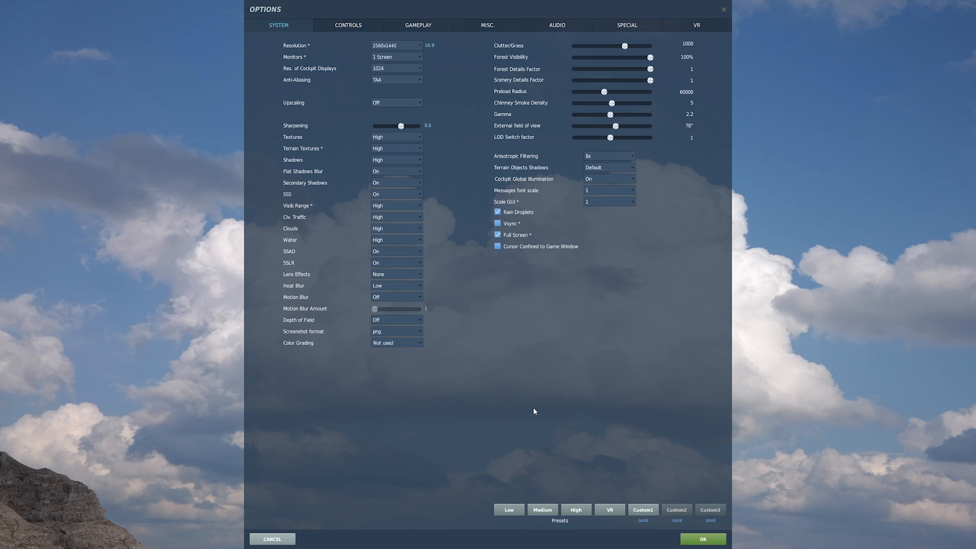
mouse_move(416, 113)
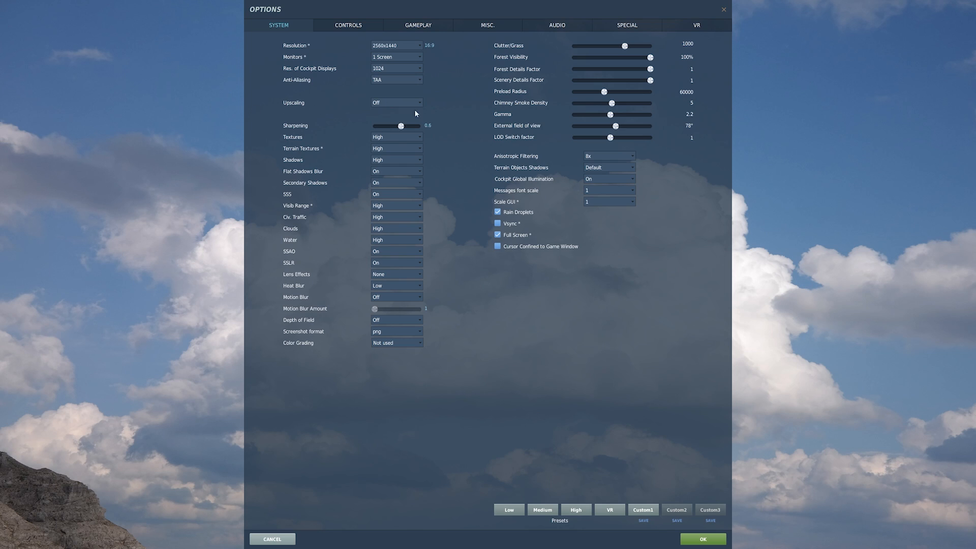
mouse_move(402, 88)
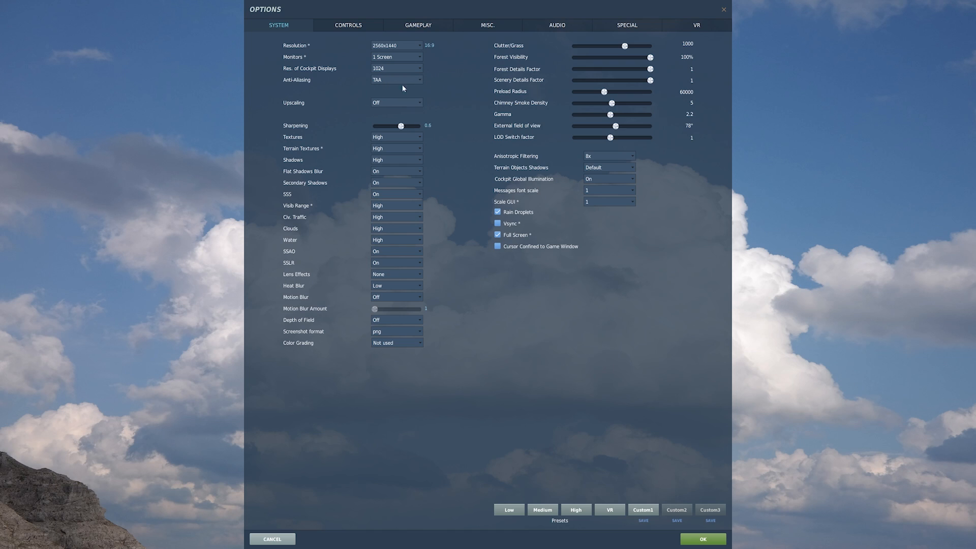
mouse_move(384, 173)
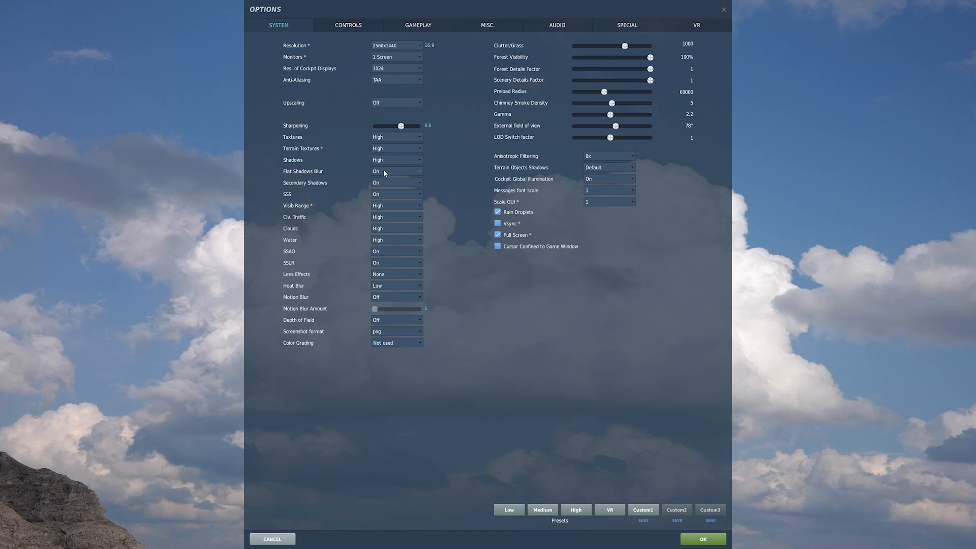
mouse_move(378, 290)
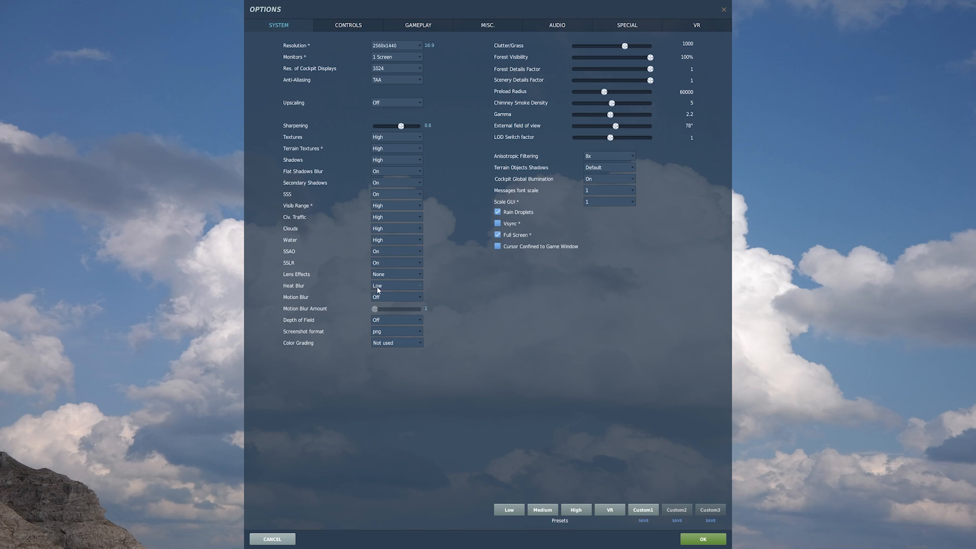
mouse_move(384, 291)
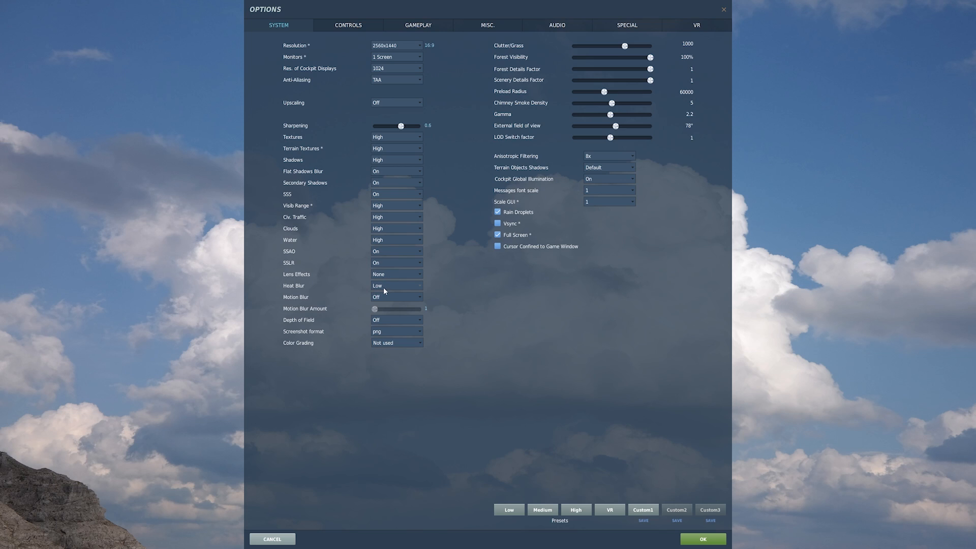
mouse_move(403, 326)
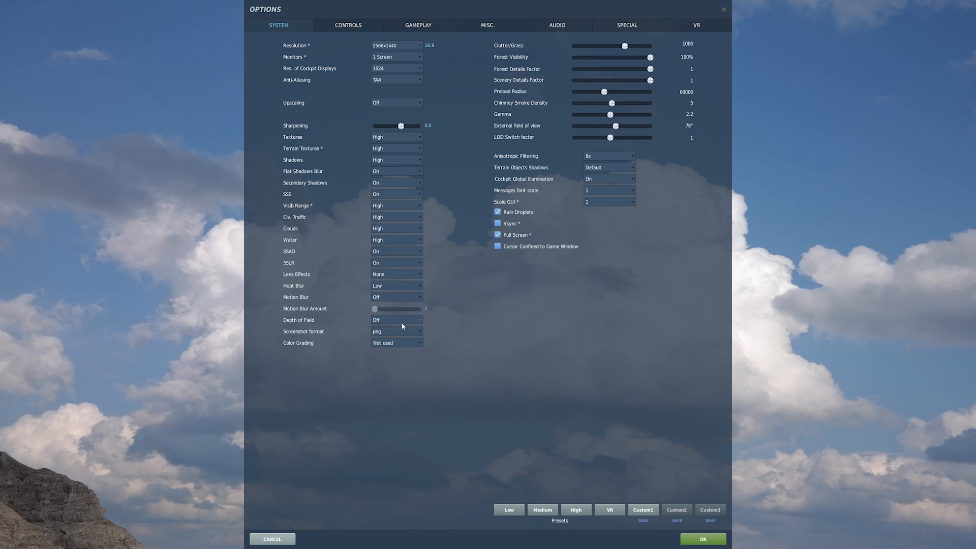
mouse_move(606, 56)
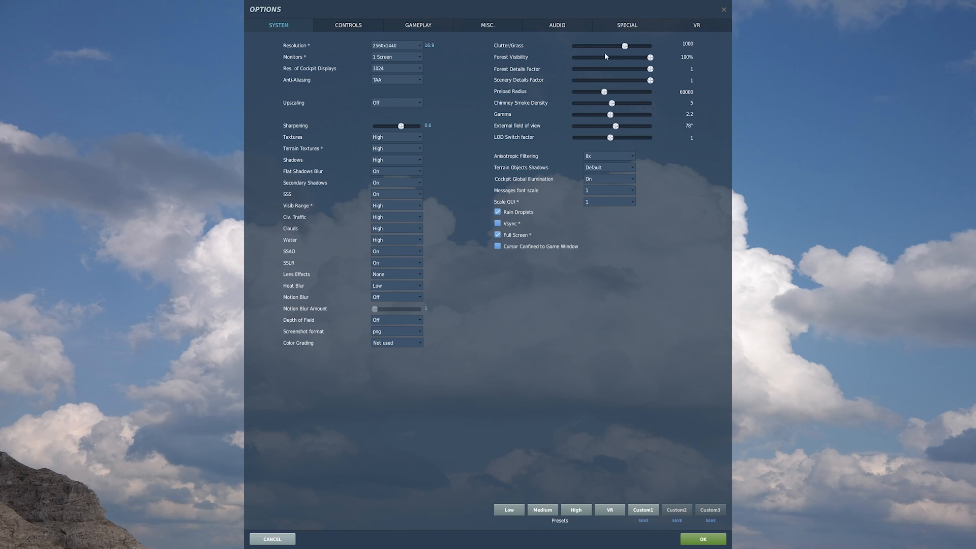
mouse_move(638, 107)
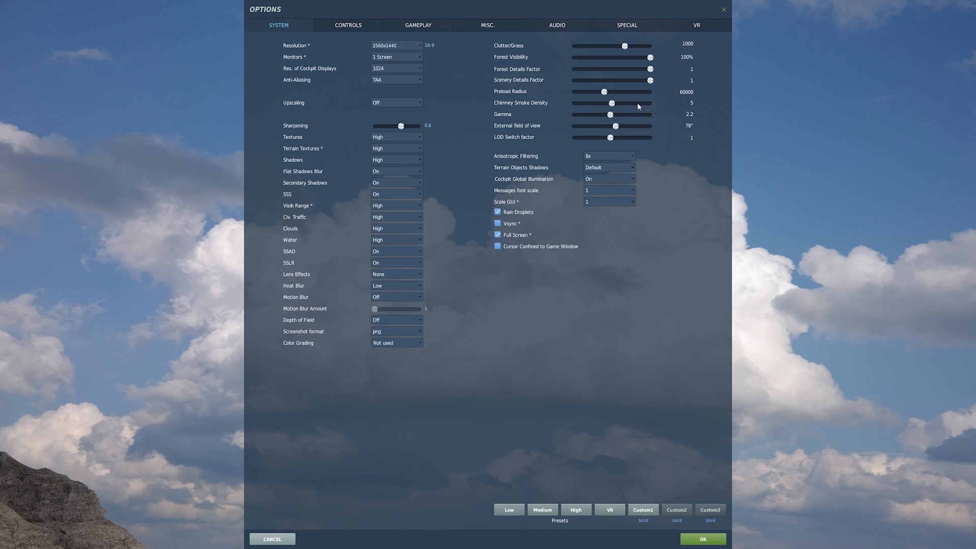
mouse_move(683, 128)
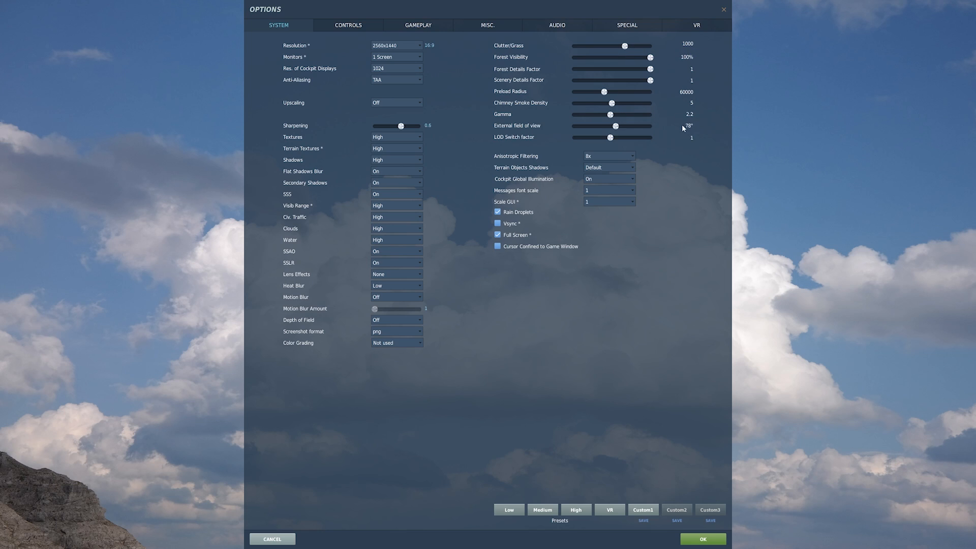
mouse_move(640, 162)
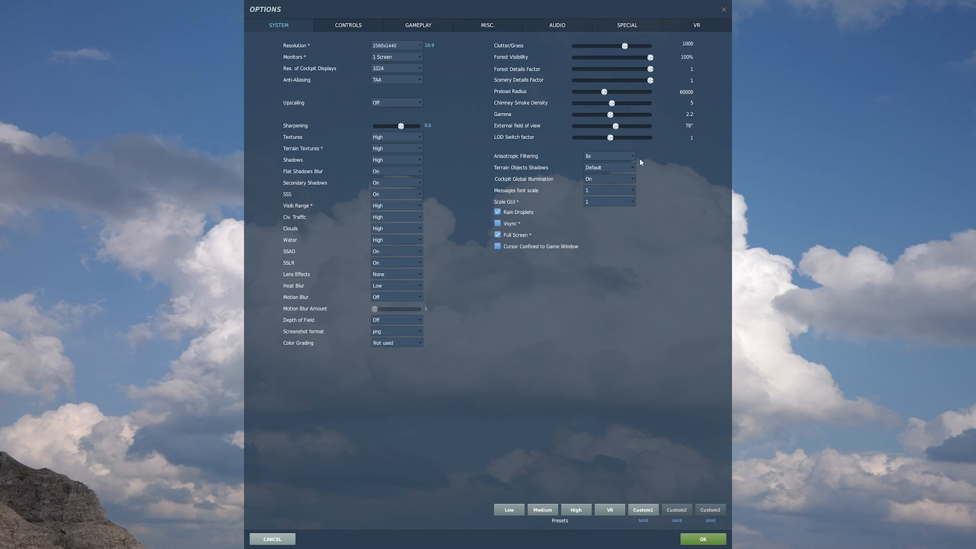
mouse_move(548, 165)
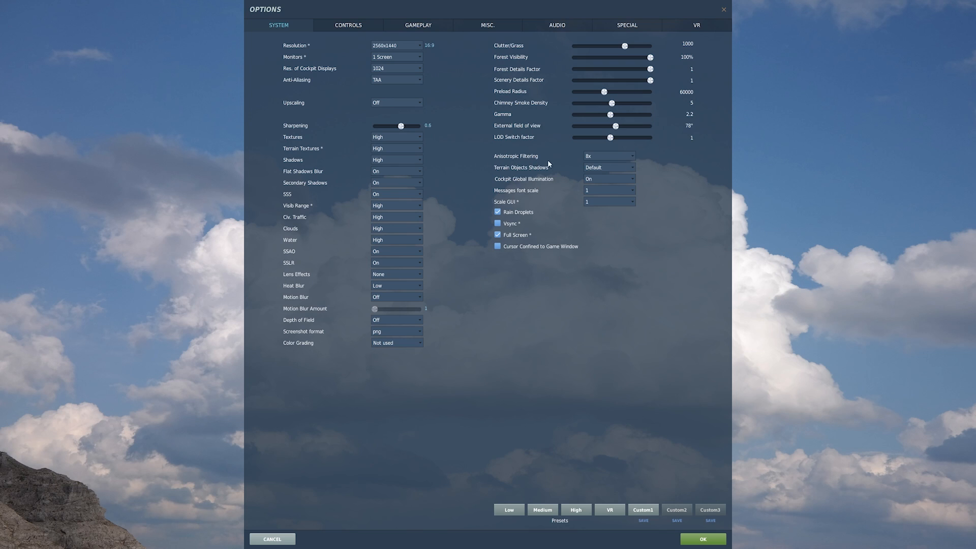
mouse_move(676, 304)
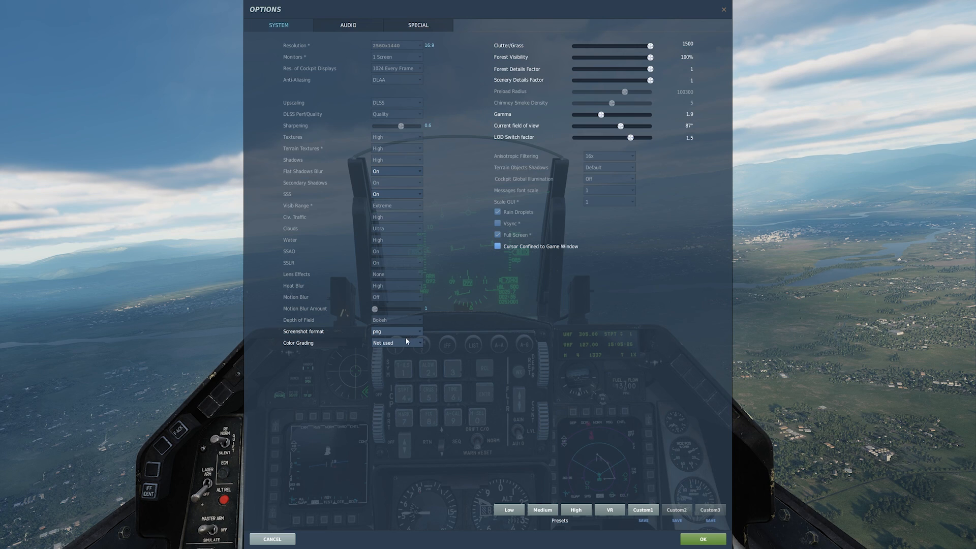
Preview the Teal & Orange 3, Teal & Orange 6, Red Tint and Blue Tint colour grading filters.
click(396, 342)
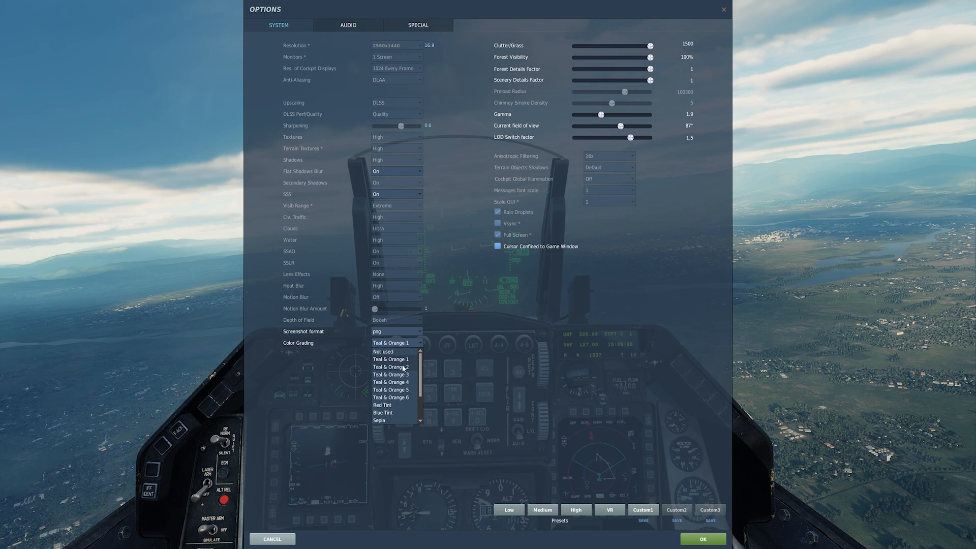
click(391, 374)
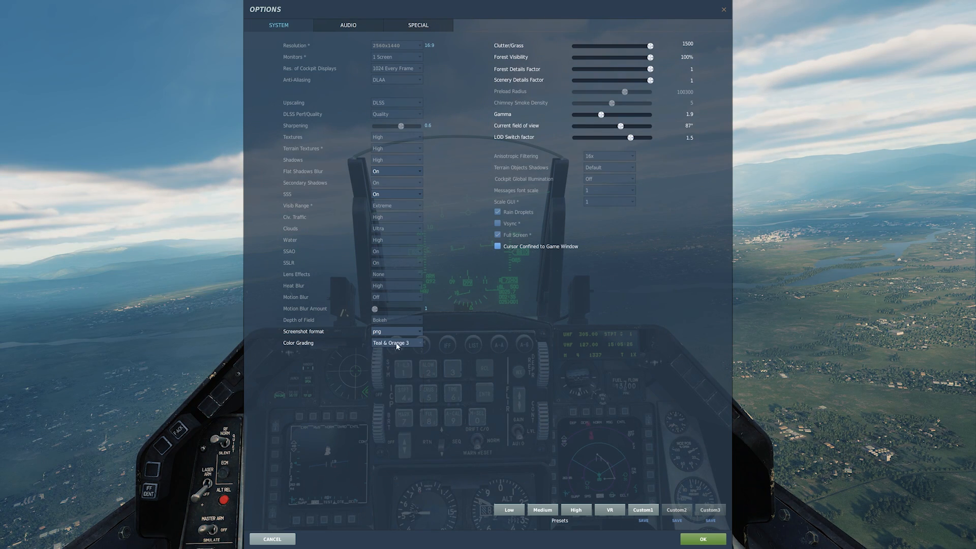
click(397, 343)
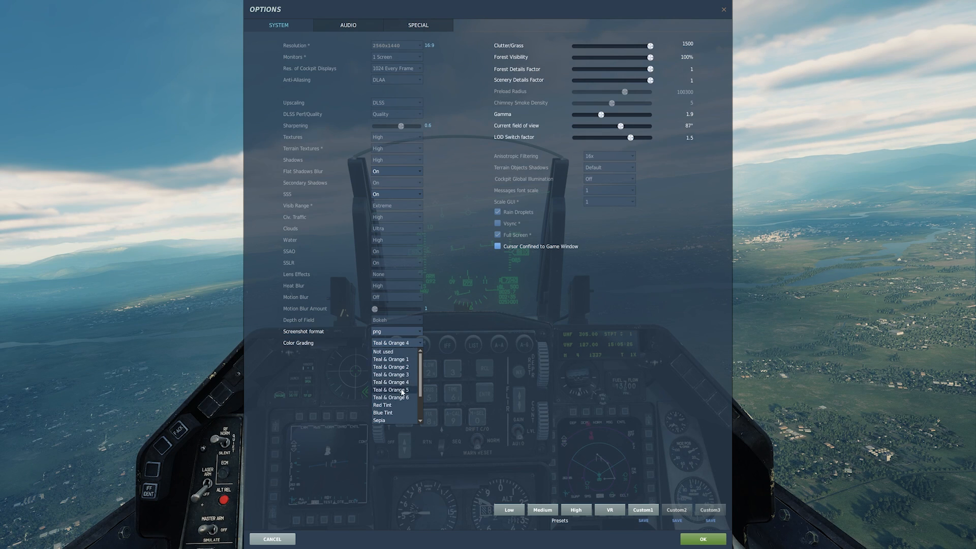
click(390, 396)
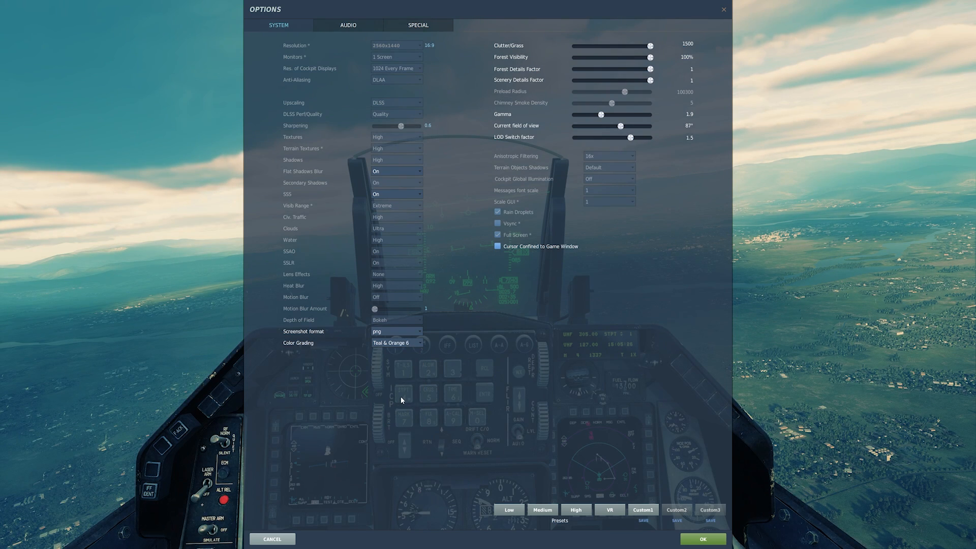
click(396, 342)
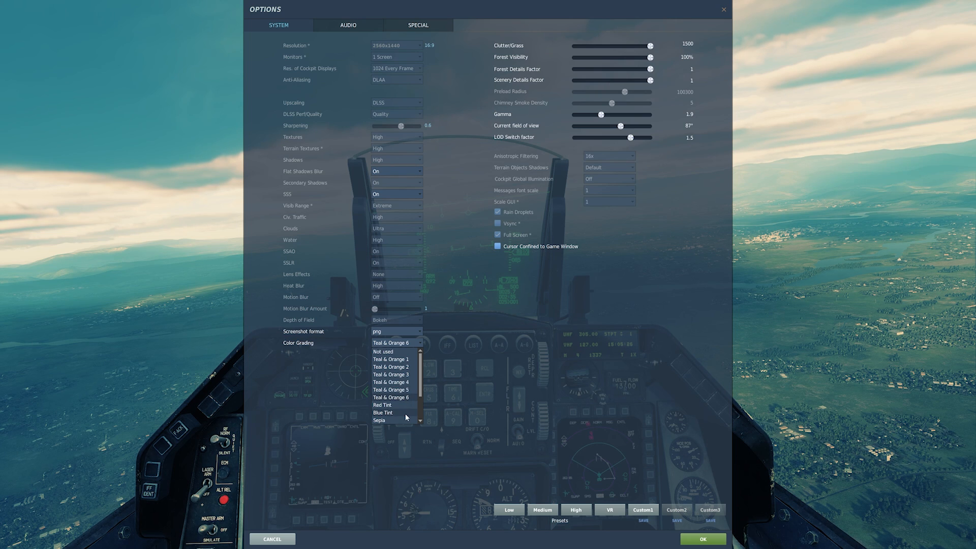
click(382, 404)
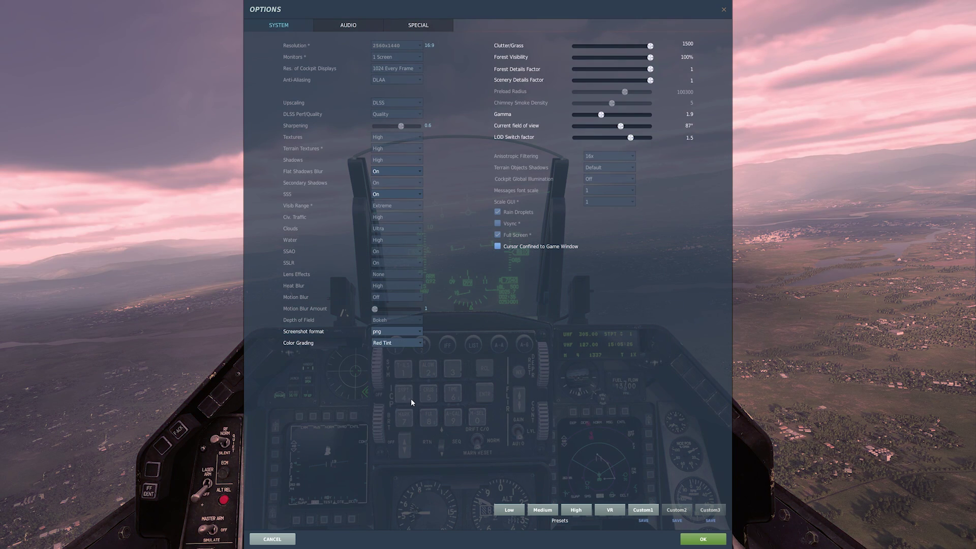
click(409, 342)
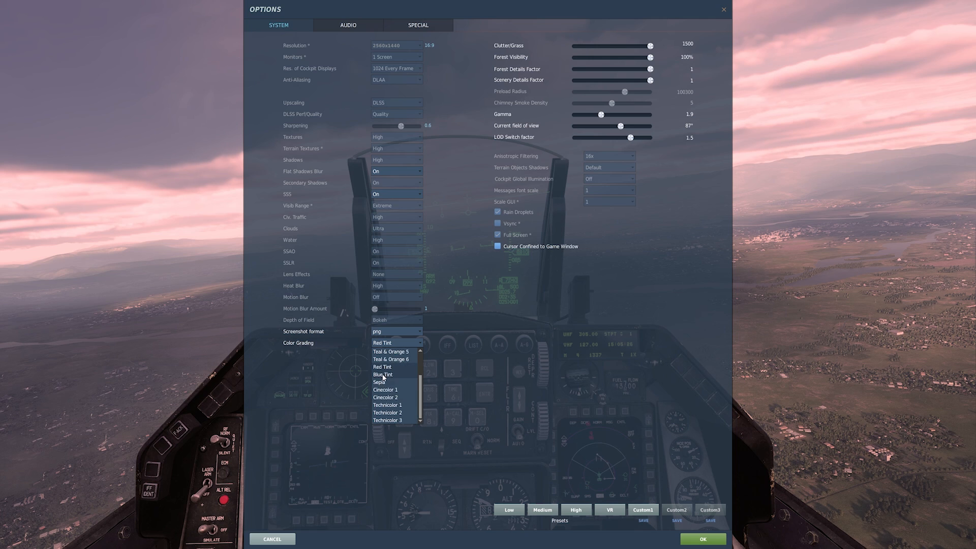
click(383, 374)
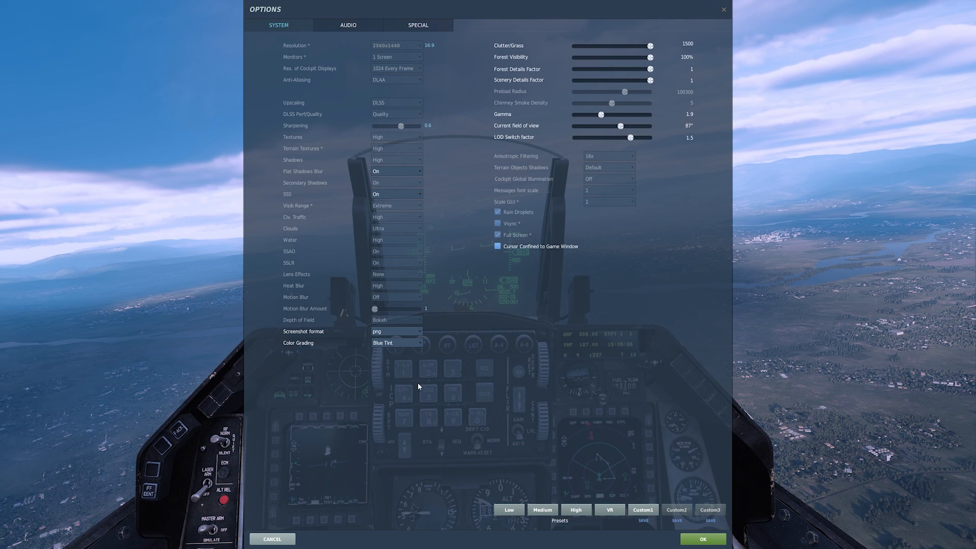
Preview the Sepia, Cinecolor 1 and Technicolor filters, ending with Technicolor 2 applied.
click(395, 342)
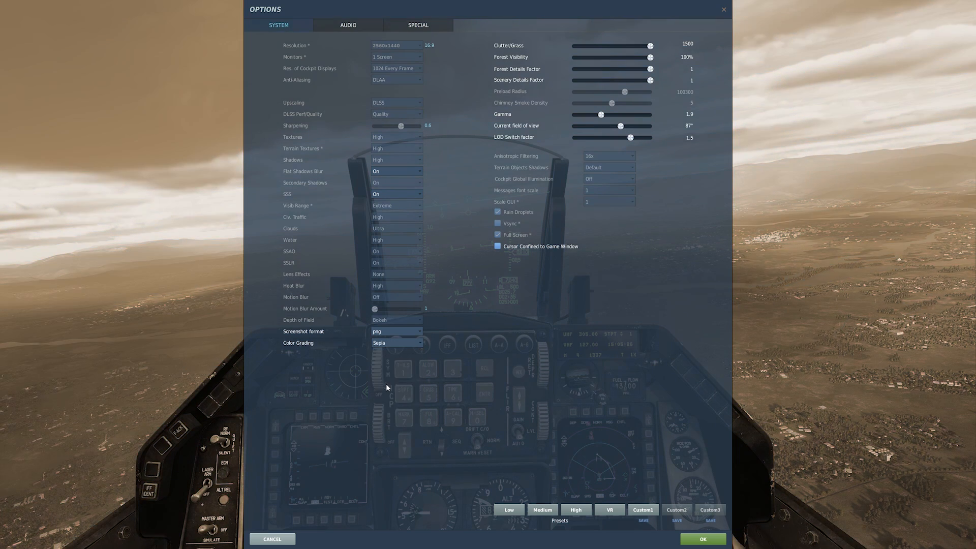
mouse_move(428, 388)
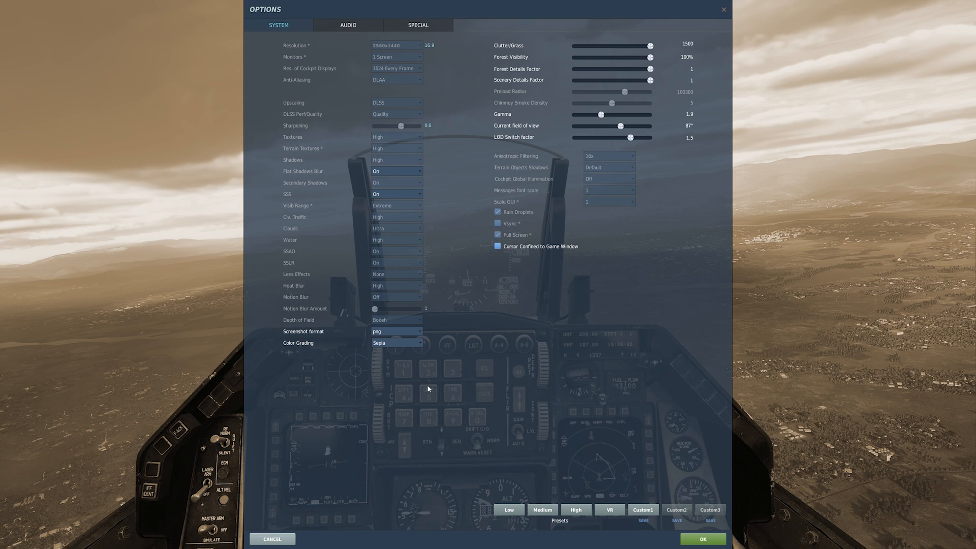
mouse_move(411, 357)
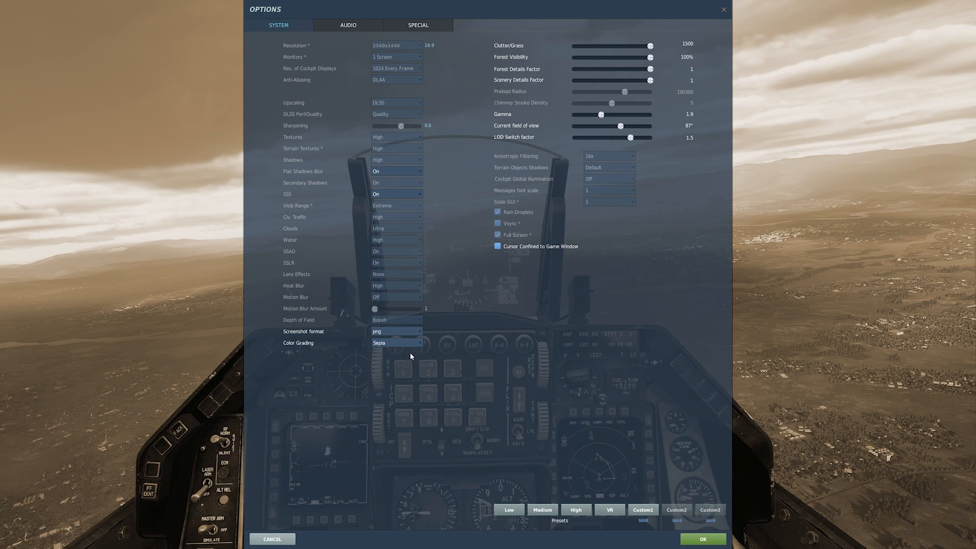
click(397, 342)
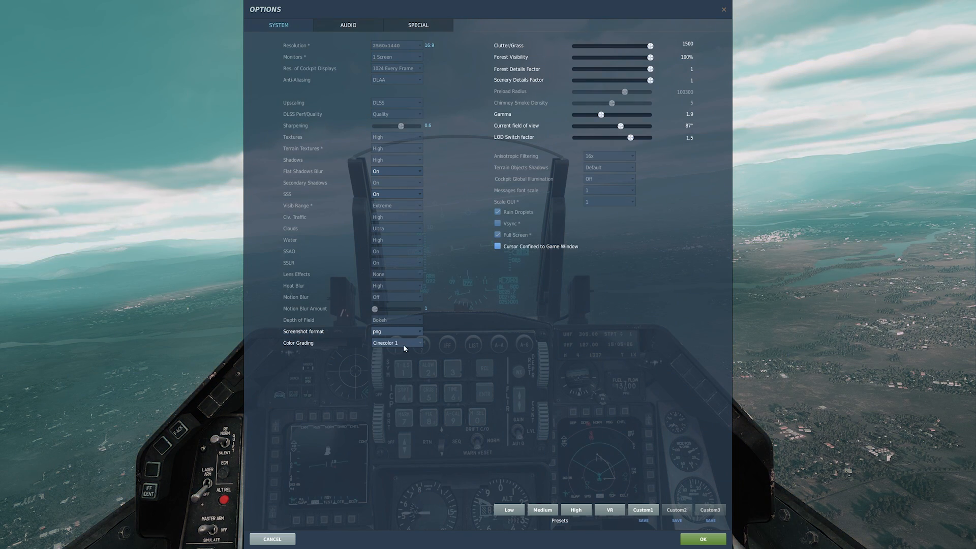
click(396, 343)
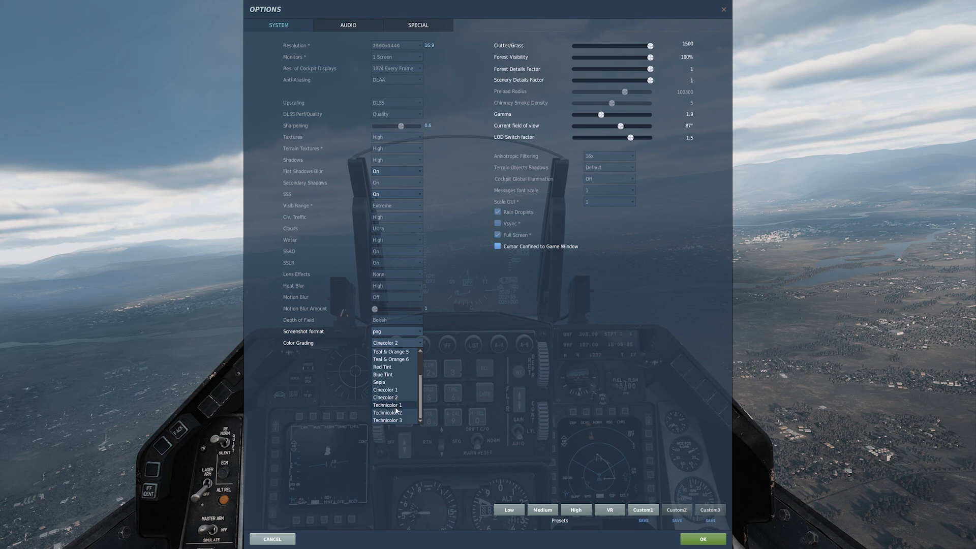
click(387, 413)
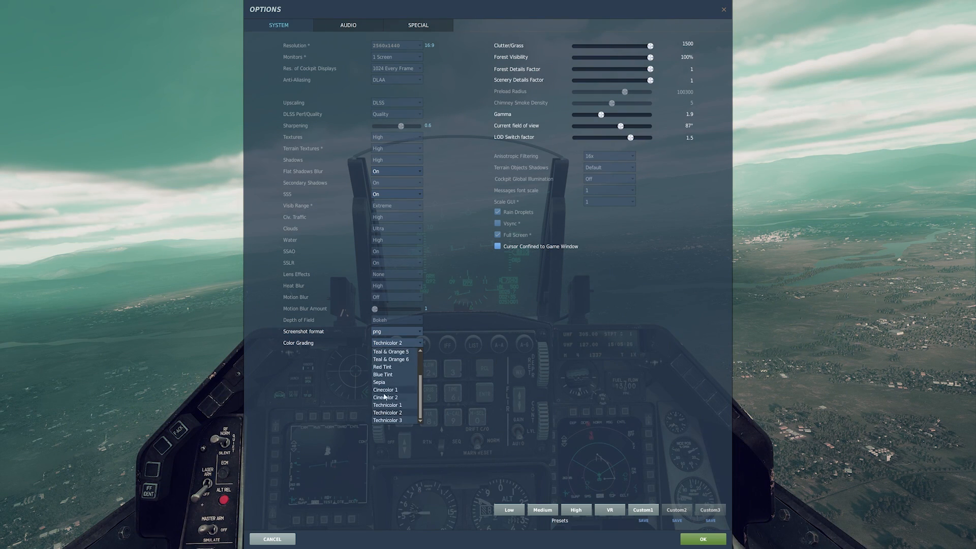
click(387, 420)
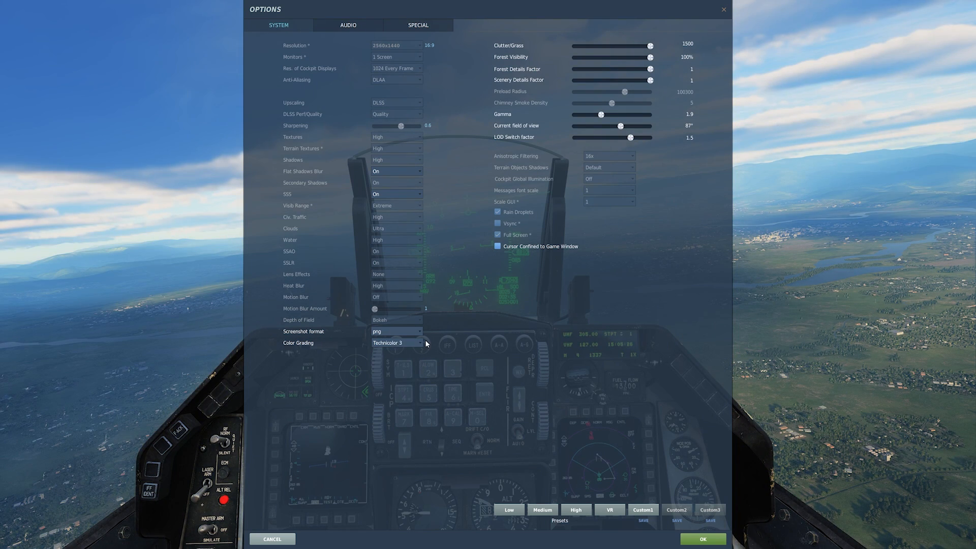
click(395, 343)
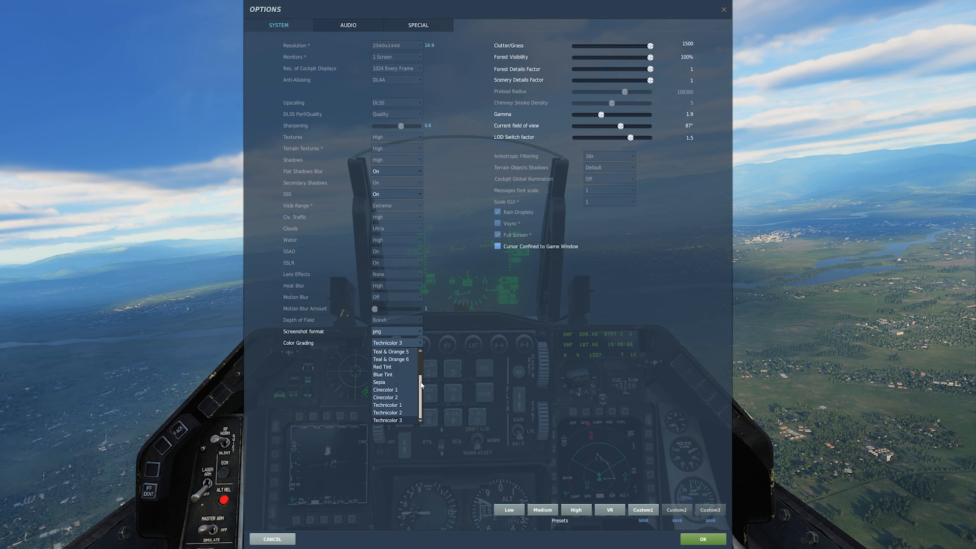
click(388, 413)
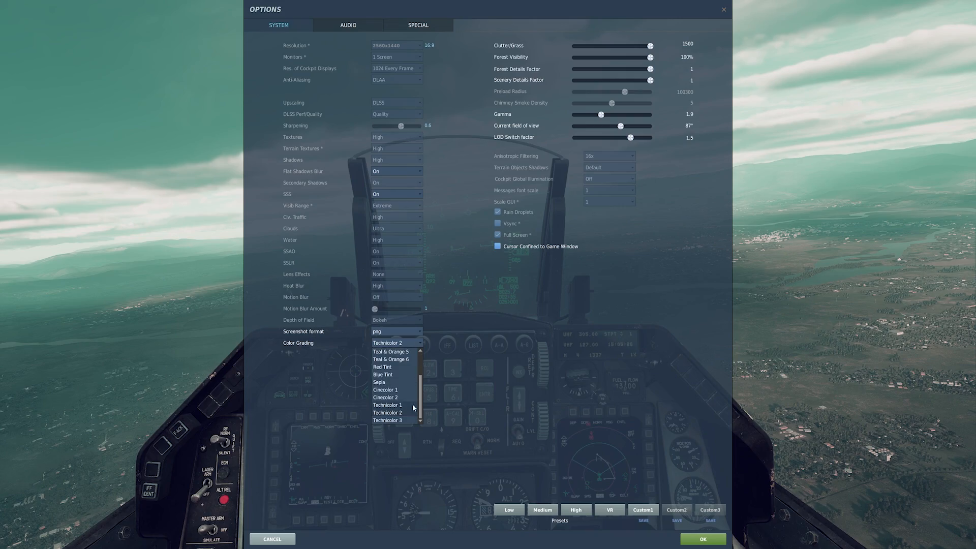